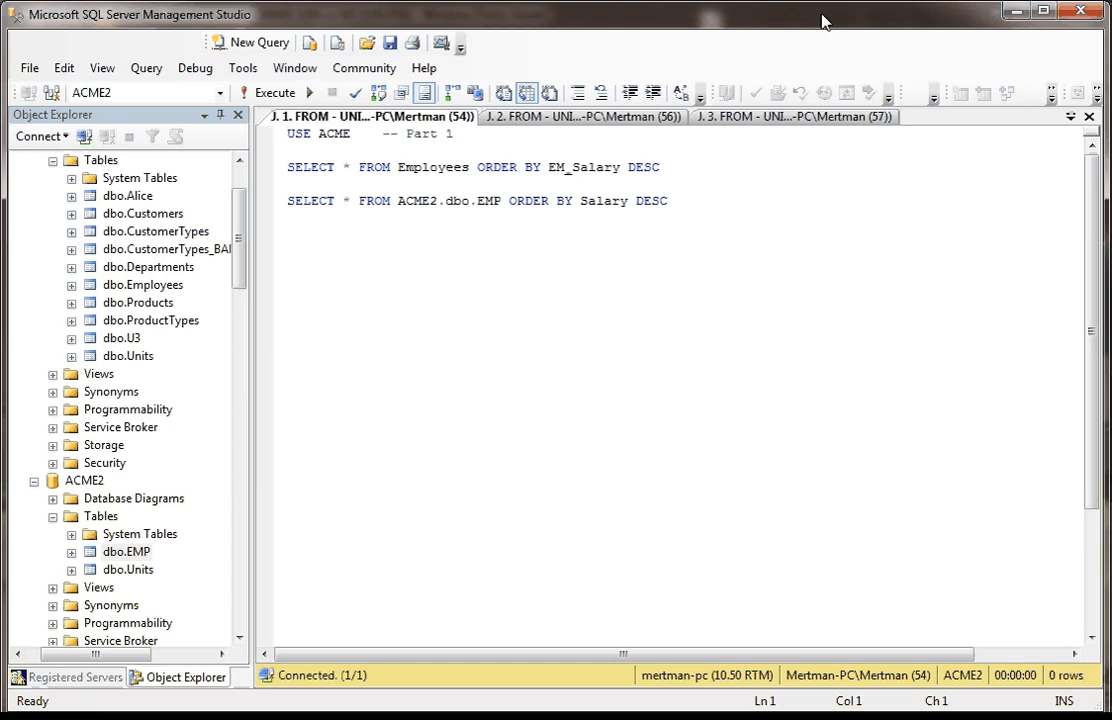
Run the two Part 1 salary queries for ACME and ACME2 employees
{"action": "left_click", "coordinate": [290, 134]}
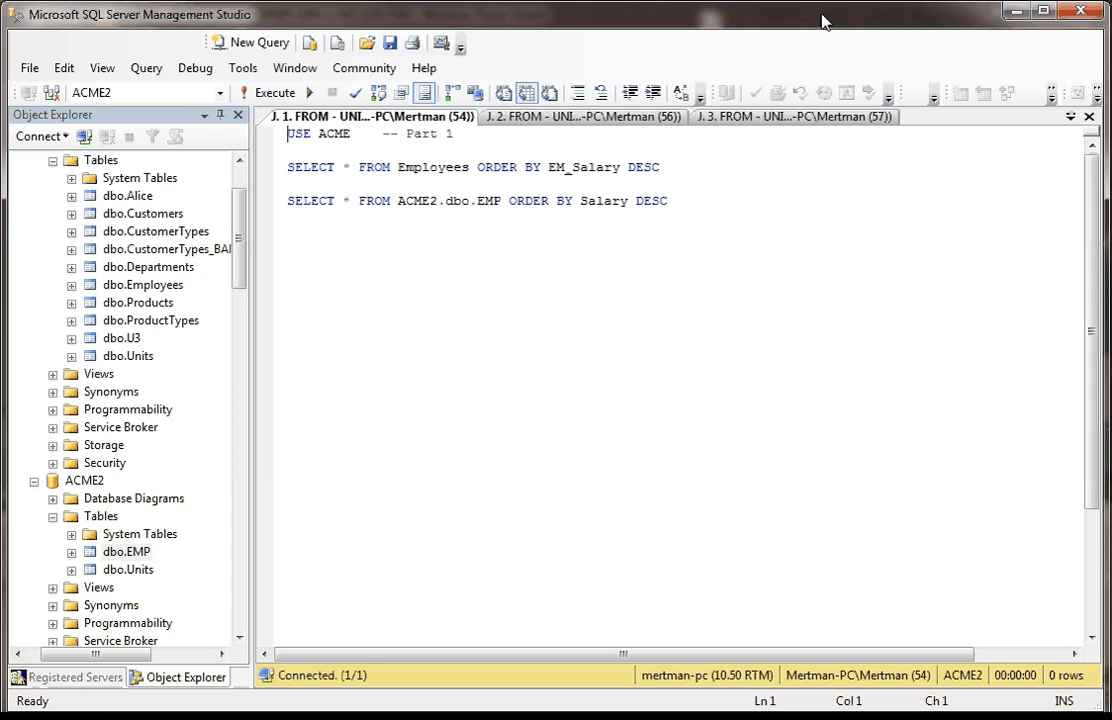
{"action": "mouse_move", "coordinate": [835, 92]}
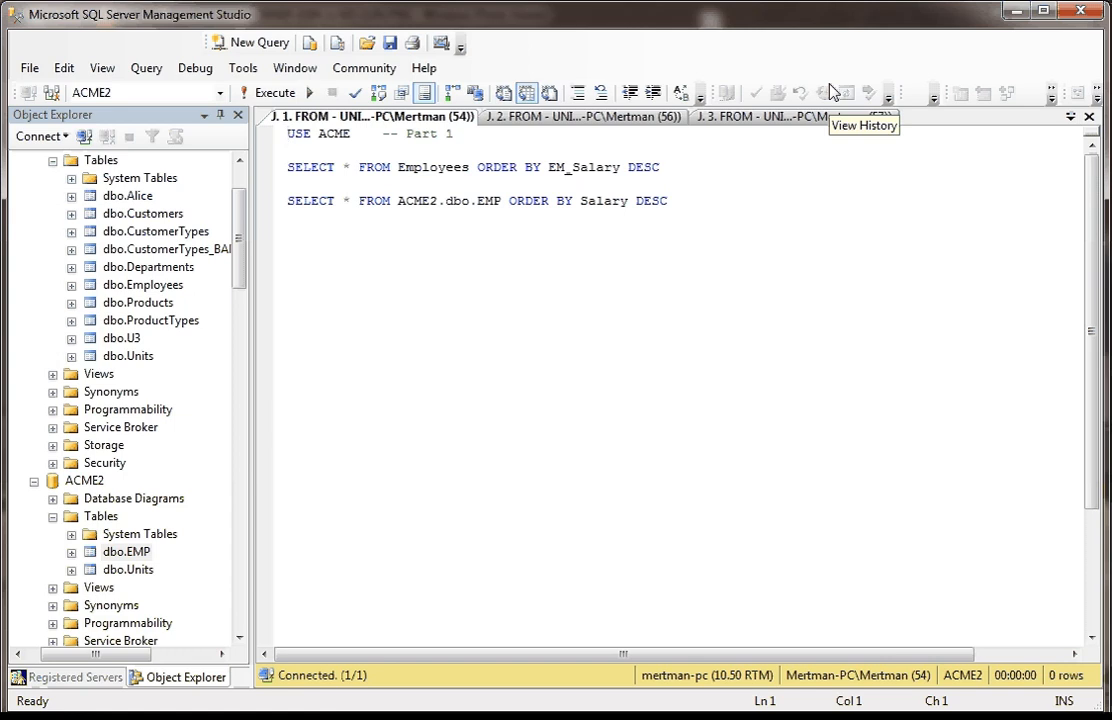
{"action": "left_click", "coordinate": [289, 133]}
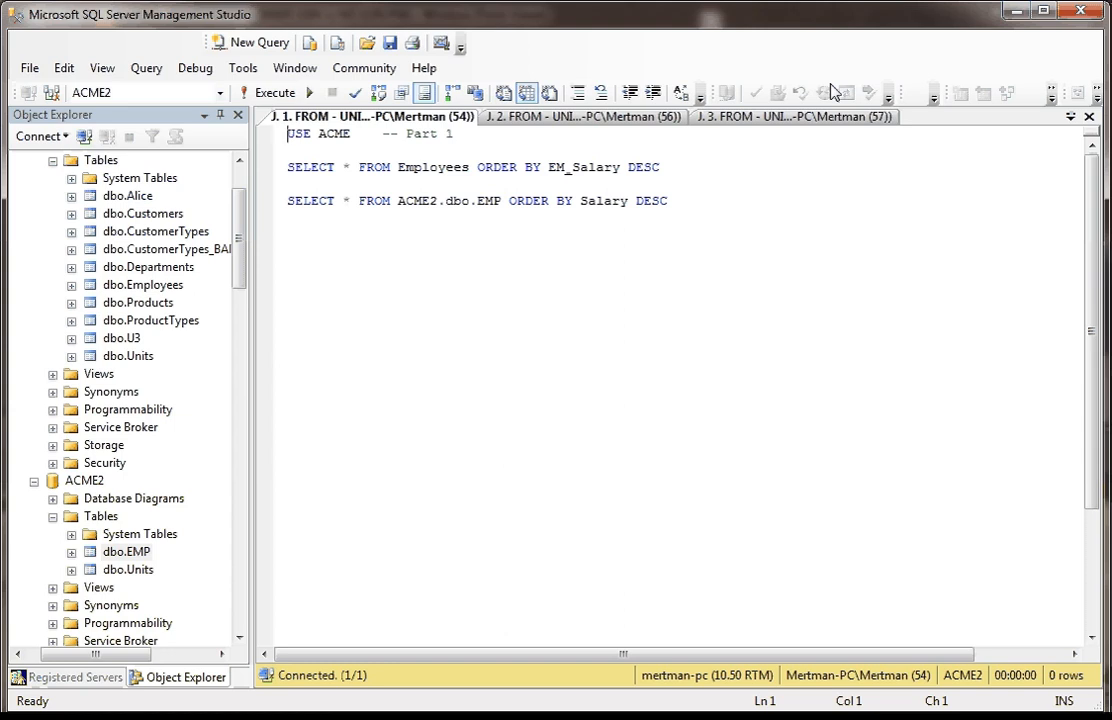
{"action": "mouse_move", "coordinate": [655, 173]}
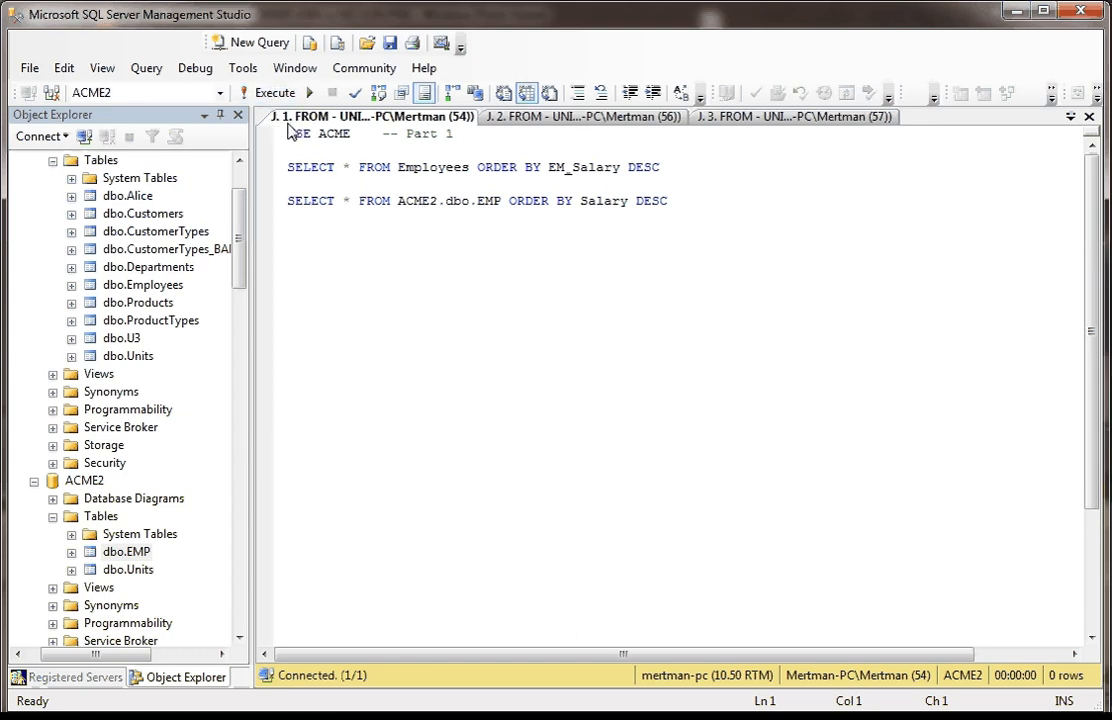
{"action": "left_click", "coordinate": [275, 92]}
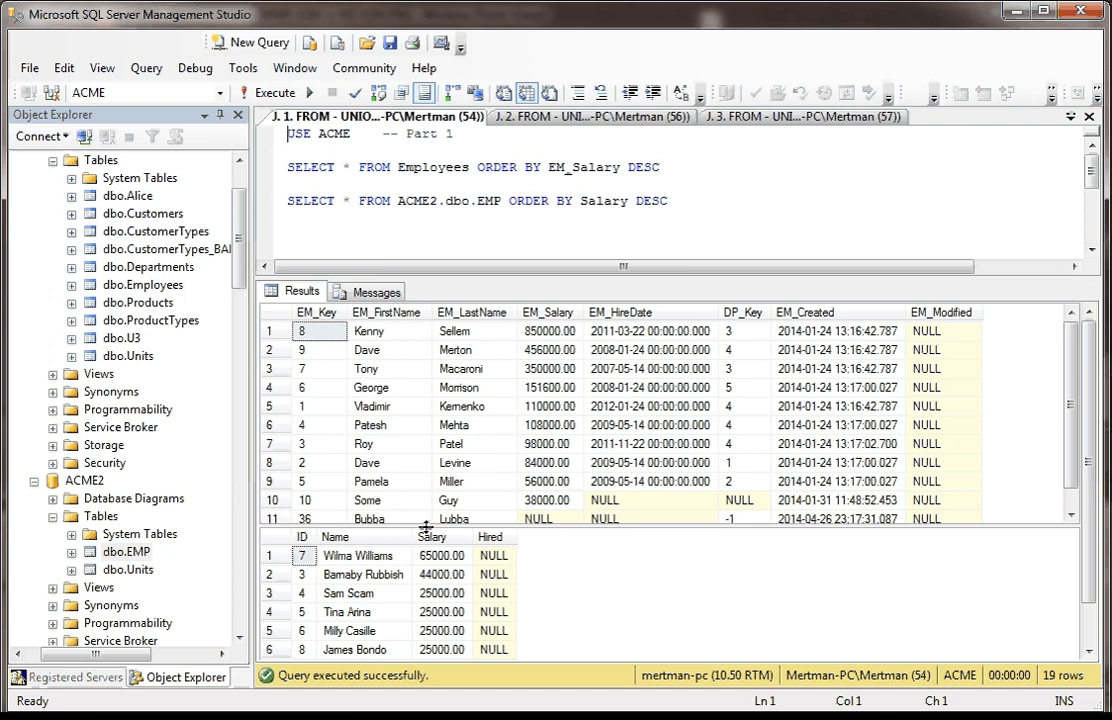
{"action": "mouse_move", "coordinate": [358, 339]}
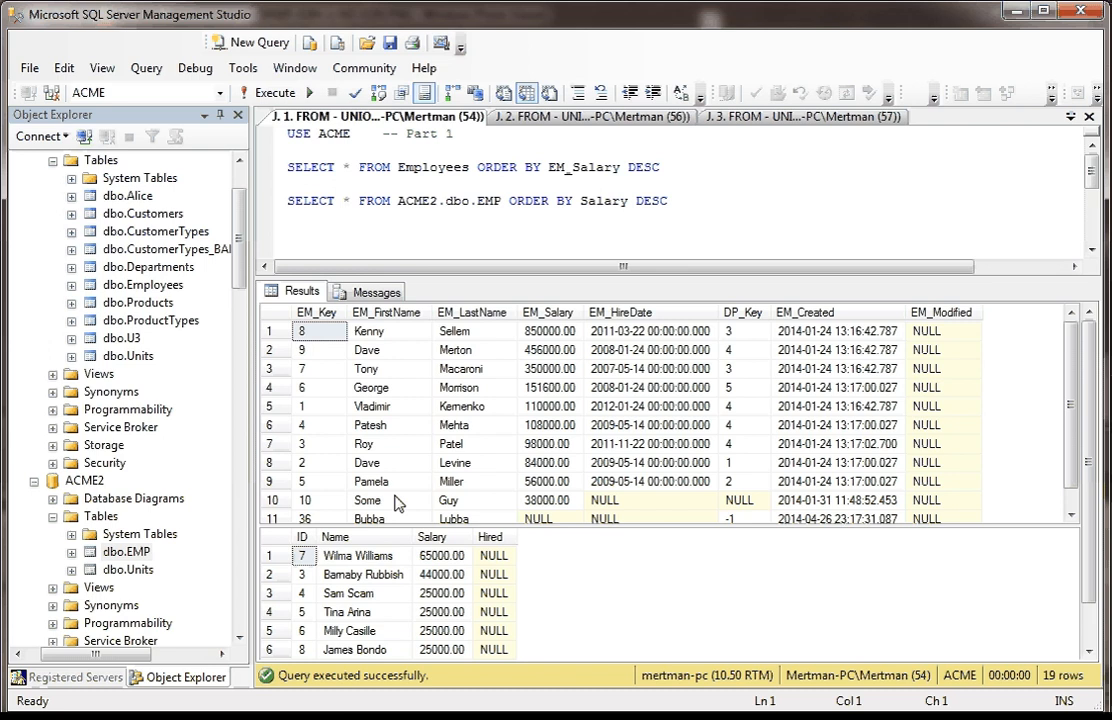
{"action": "mouse_move", "coordinate": [913, 340]}
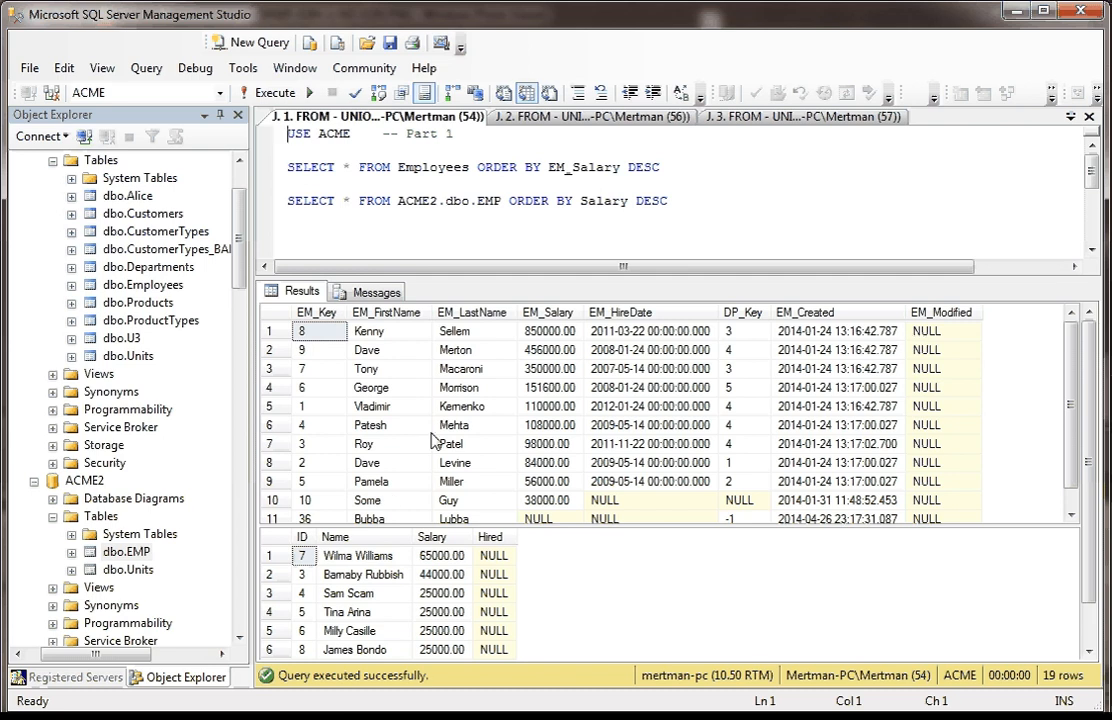
{"action": "mouse_move", "coordinate": [717, 311]}
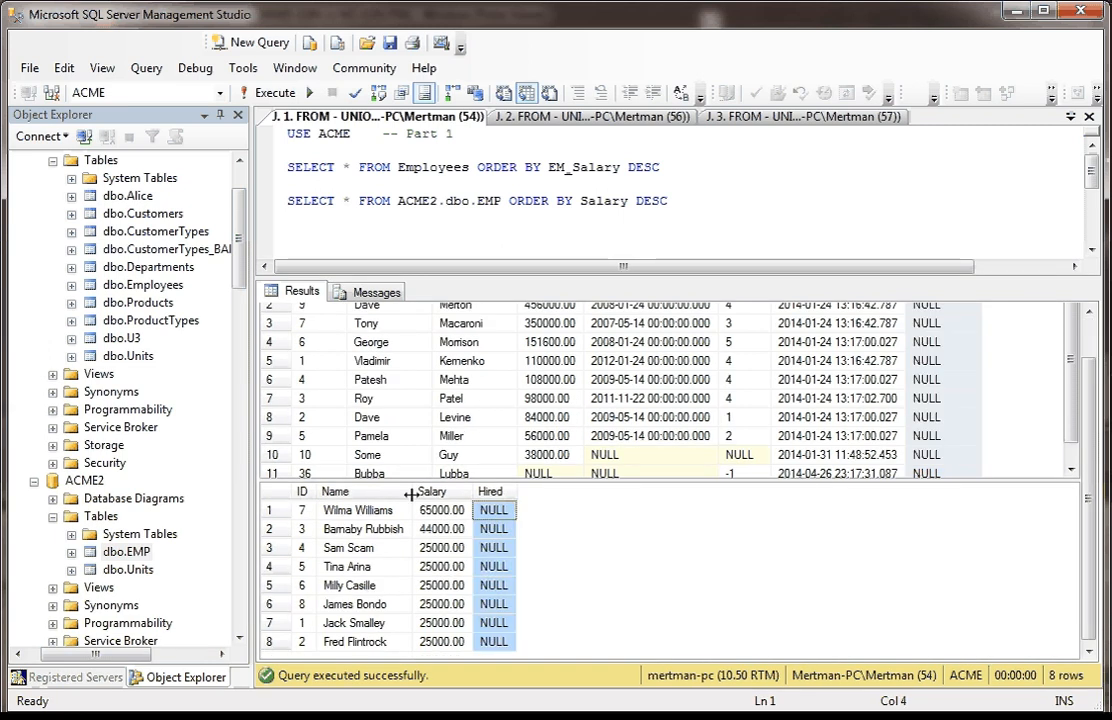
{"action": "mouse_move", "coordinate": [372, 500]}
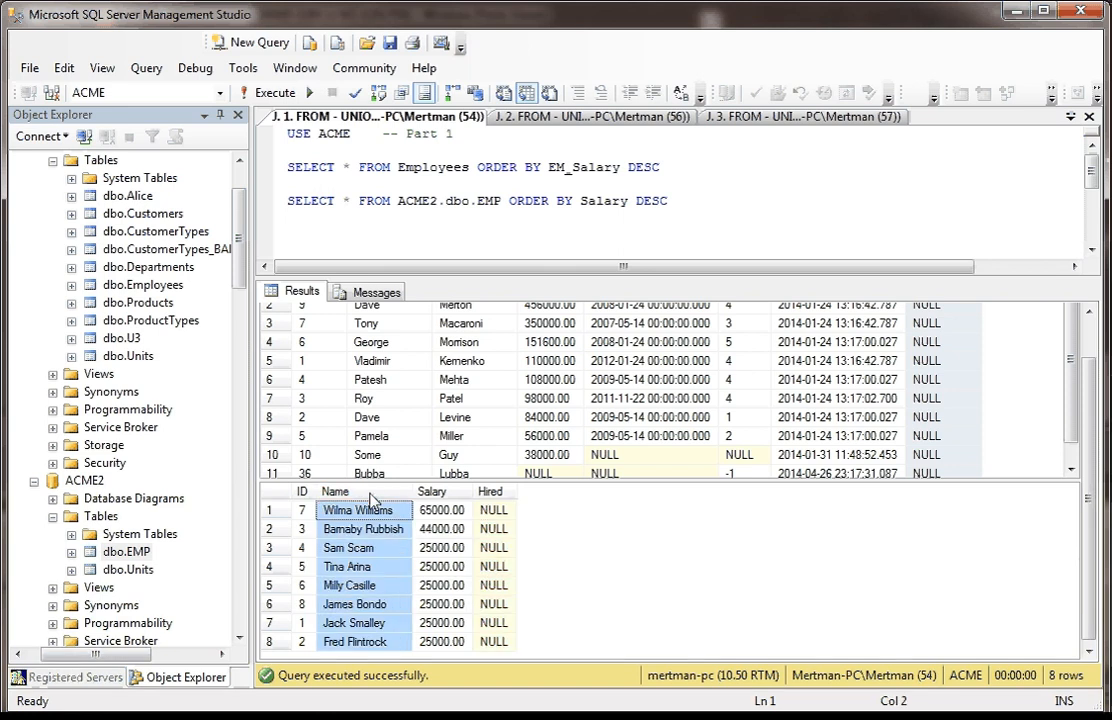
Review both result grids: top ACME2 salary 65000.00 and the ACME first-name column
{"action": "left_click", "coordinate": [442, 510]}
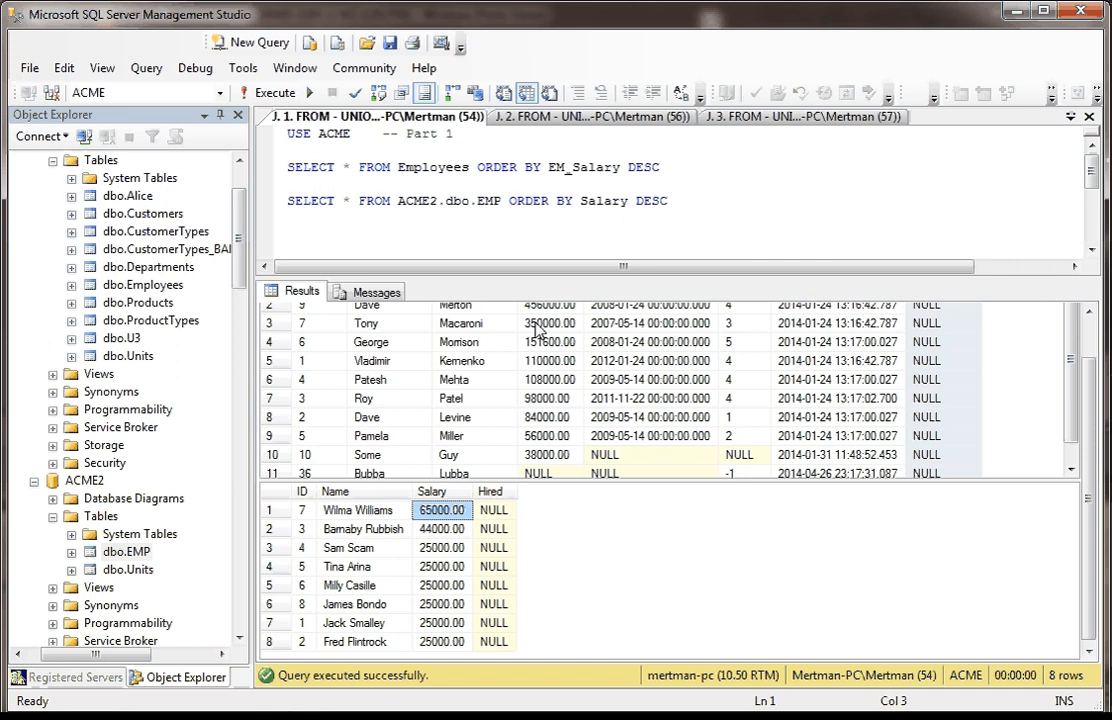
{"action": "scroll", "scroll_direction": "up", "scroll_amount": 3}
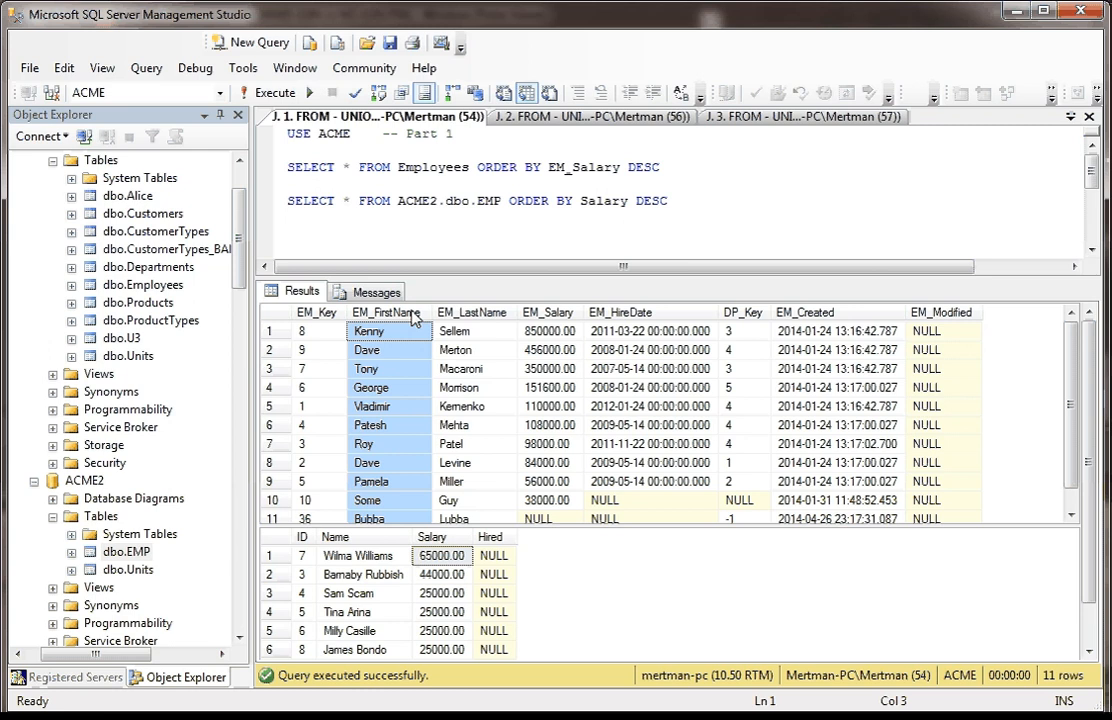
{"action": "left_click", "coordinate": [549, 330]}
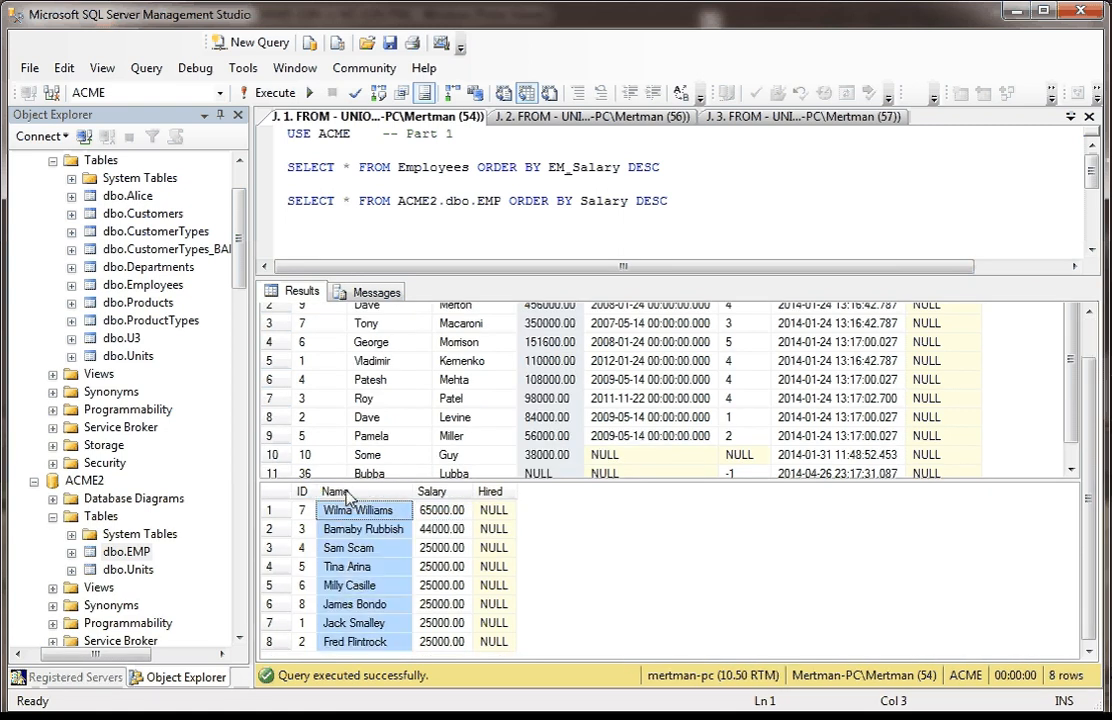
{"action": "mouse_move", "coordinate": [377, 519]}
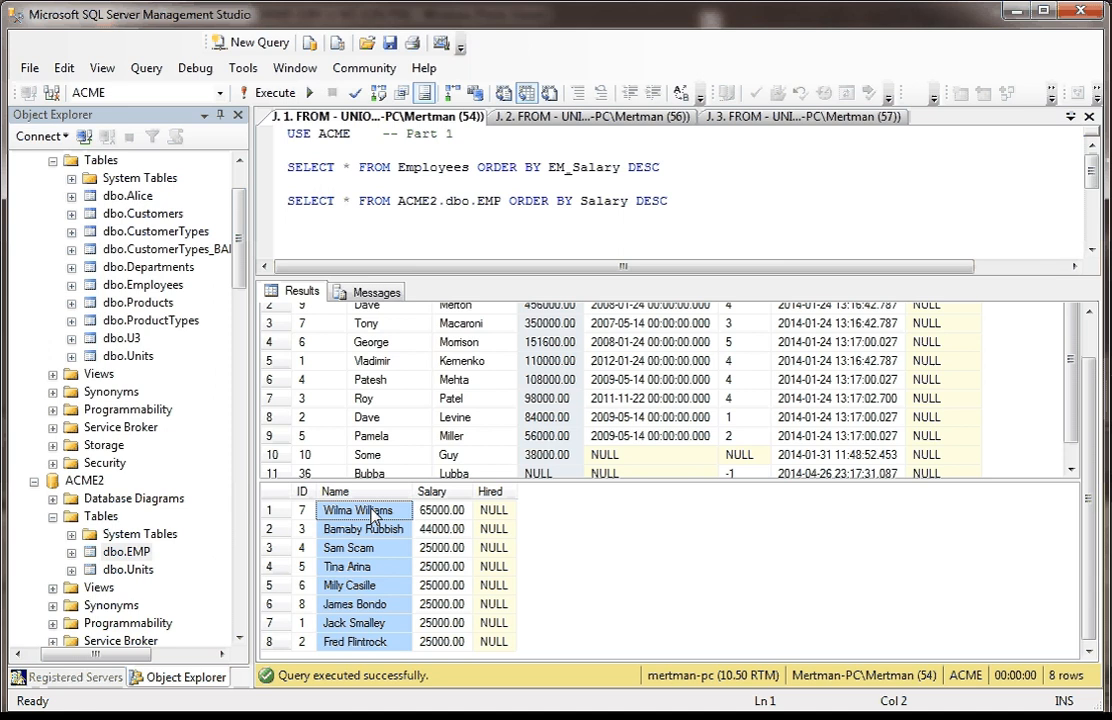
{"action": "mouse_move", "coordinate": [395, 529]}
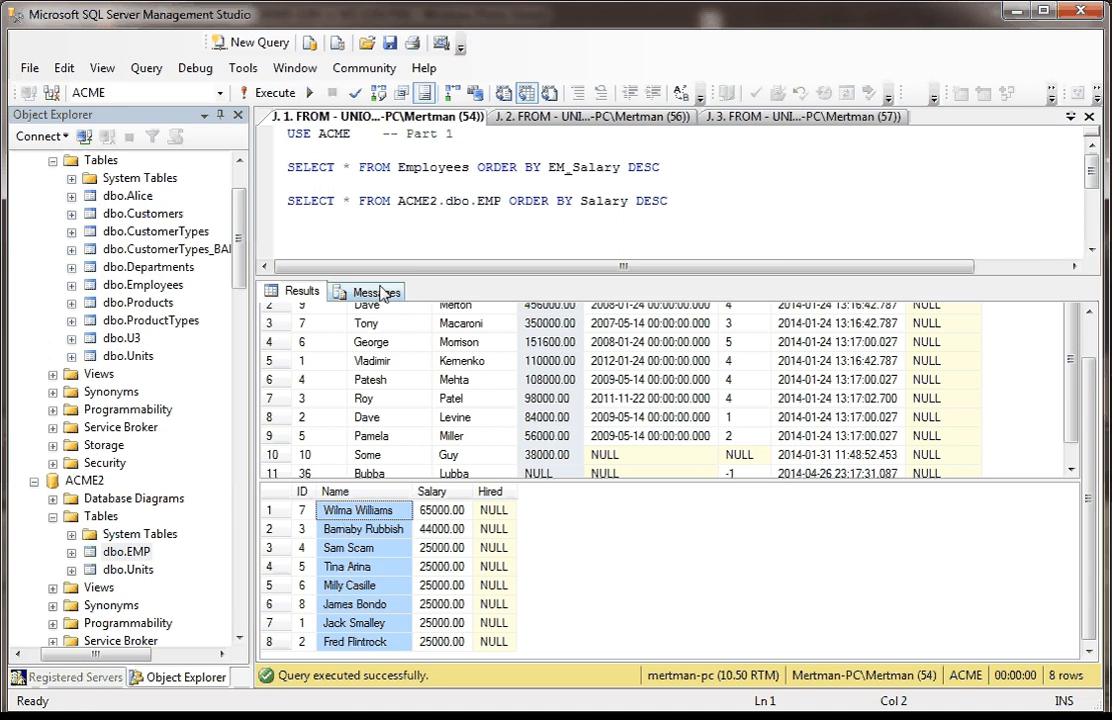
{"action": "scroll", "scroll_direction": "up", "scroll_amount": 3}
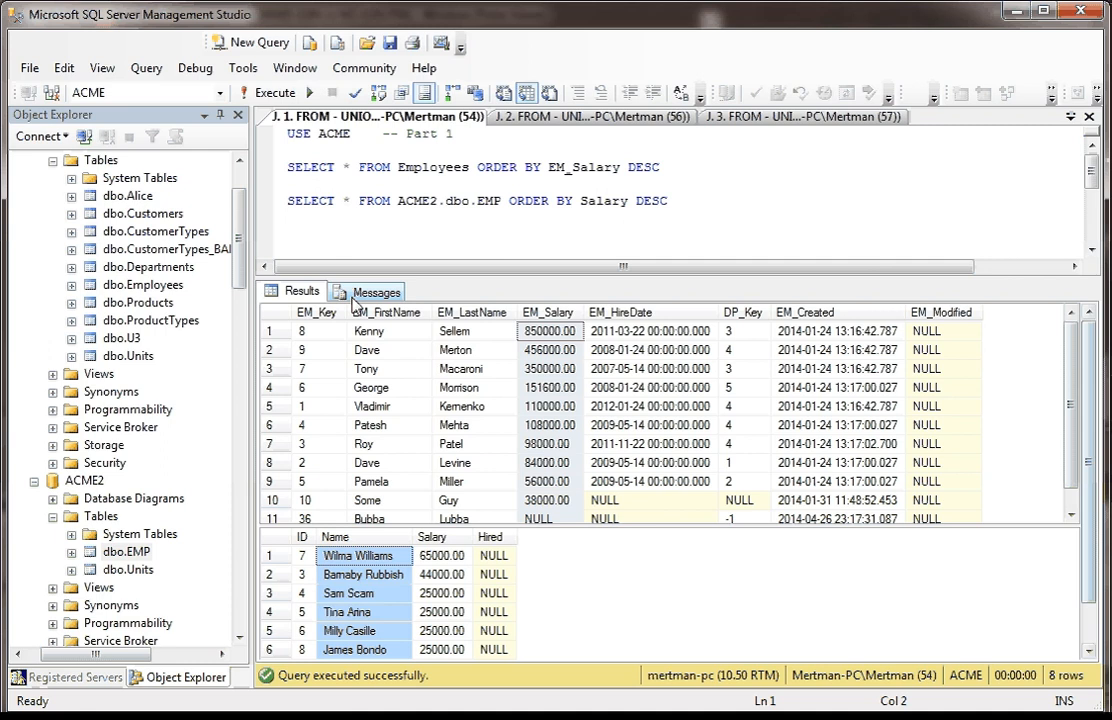
{"action": "left_click", "coordinate": [472, 312]}
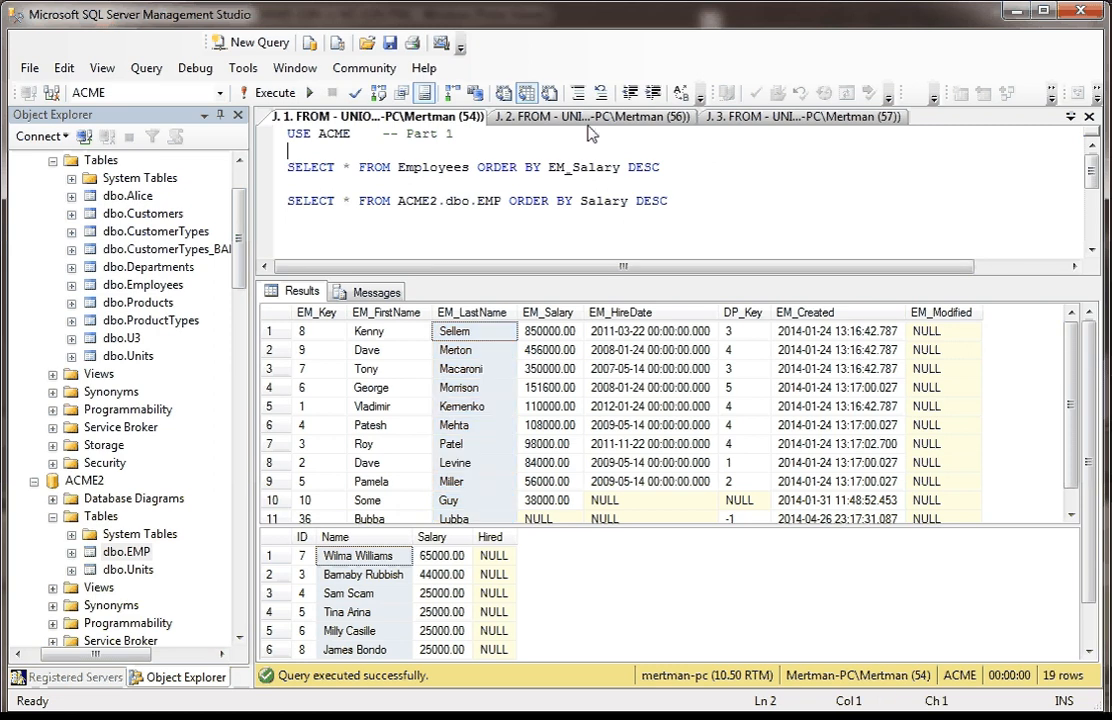
Run the Part 2 name-and-salary queries and enlarge the result grids, ACME topping at 850000.00
{"action": "left_click", "coordinate": [570, 116]}
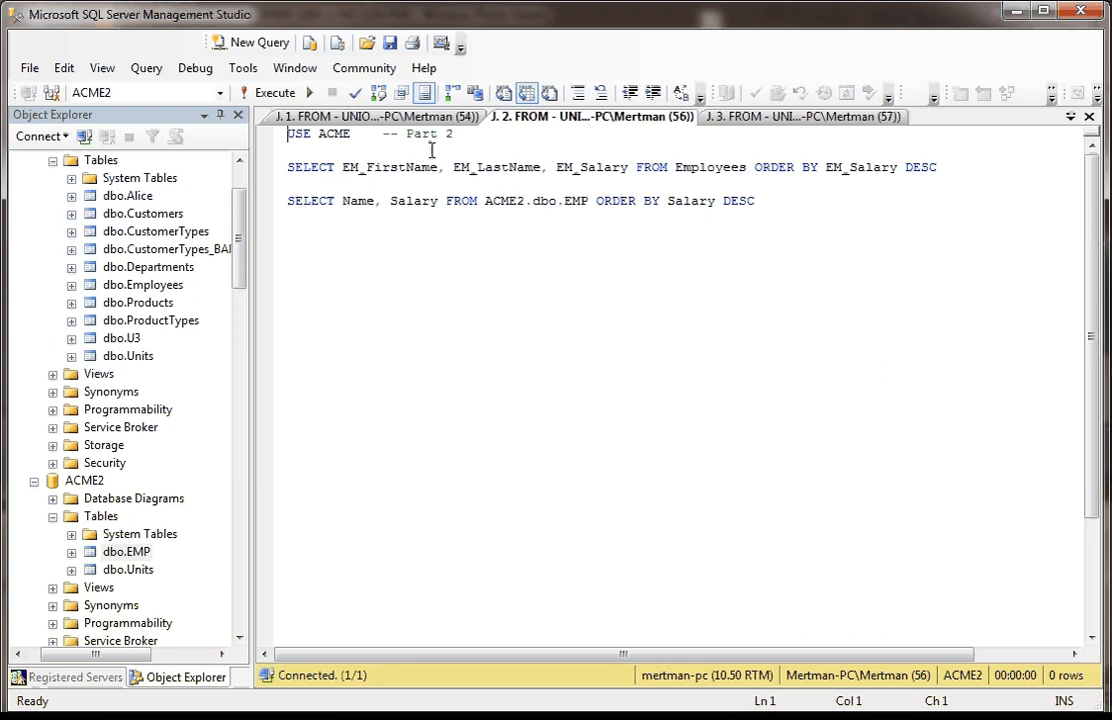
{"action": "mouse_move", "coordinate": [503, 172]}
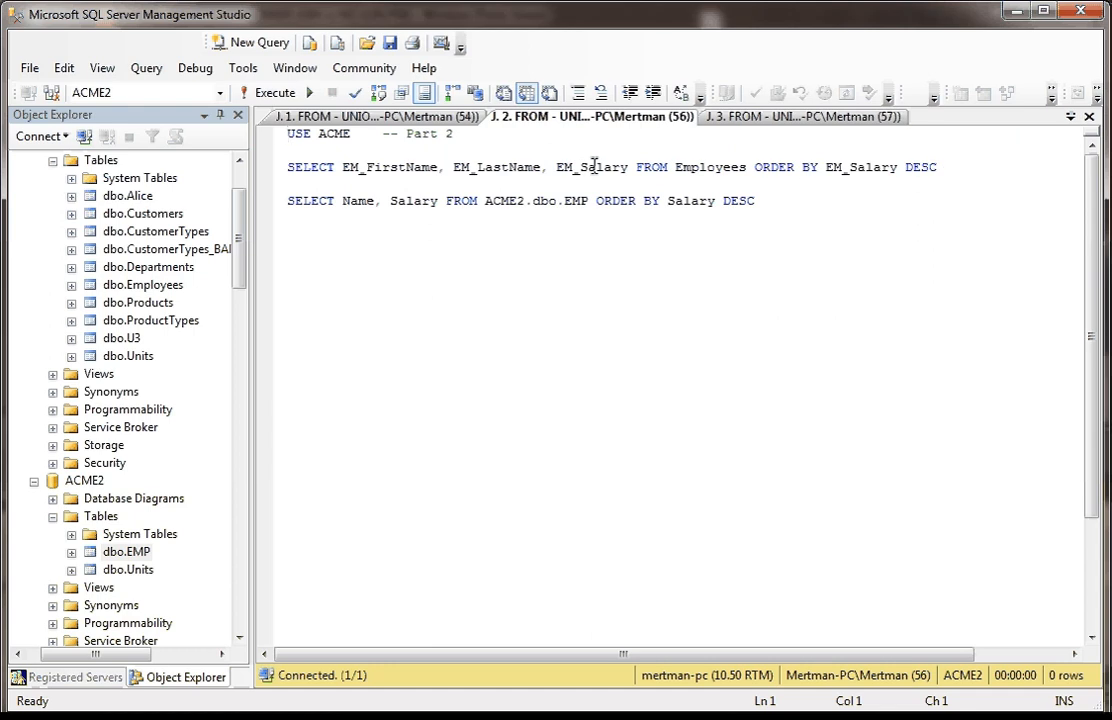
{"action": "mouse_move", "coordinate": [282, 210]}
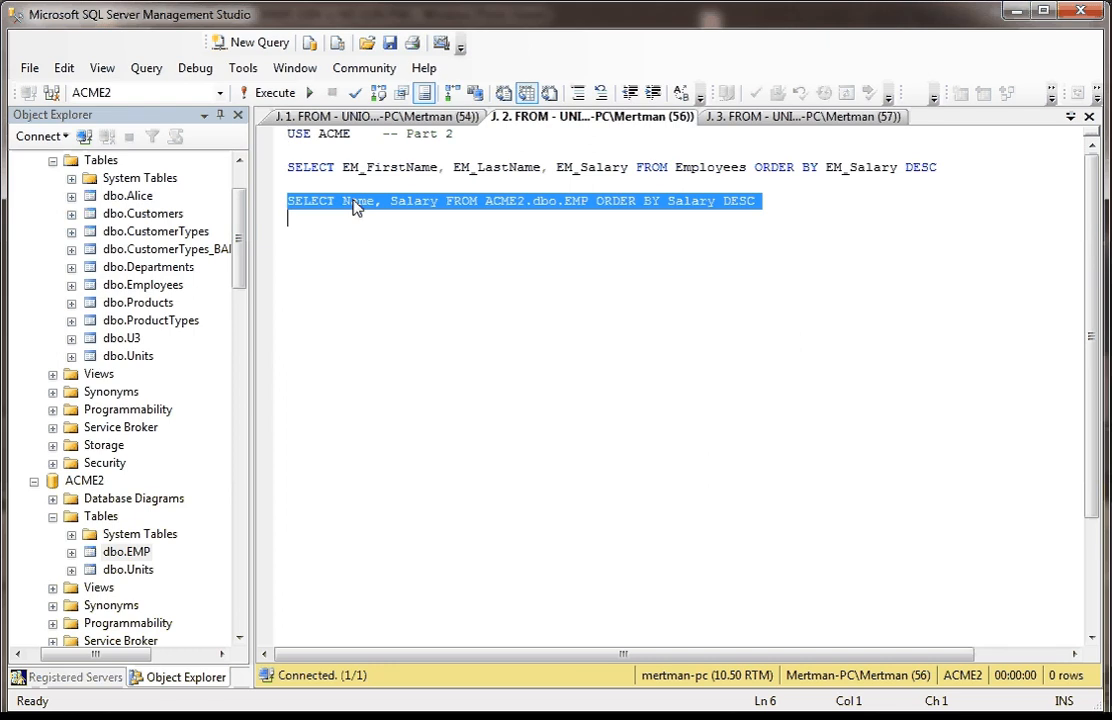
{"action": "left_click", "coordinate": [437, 201]}
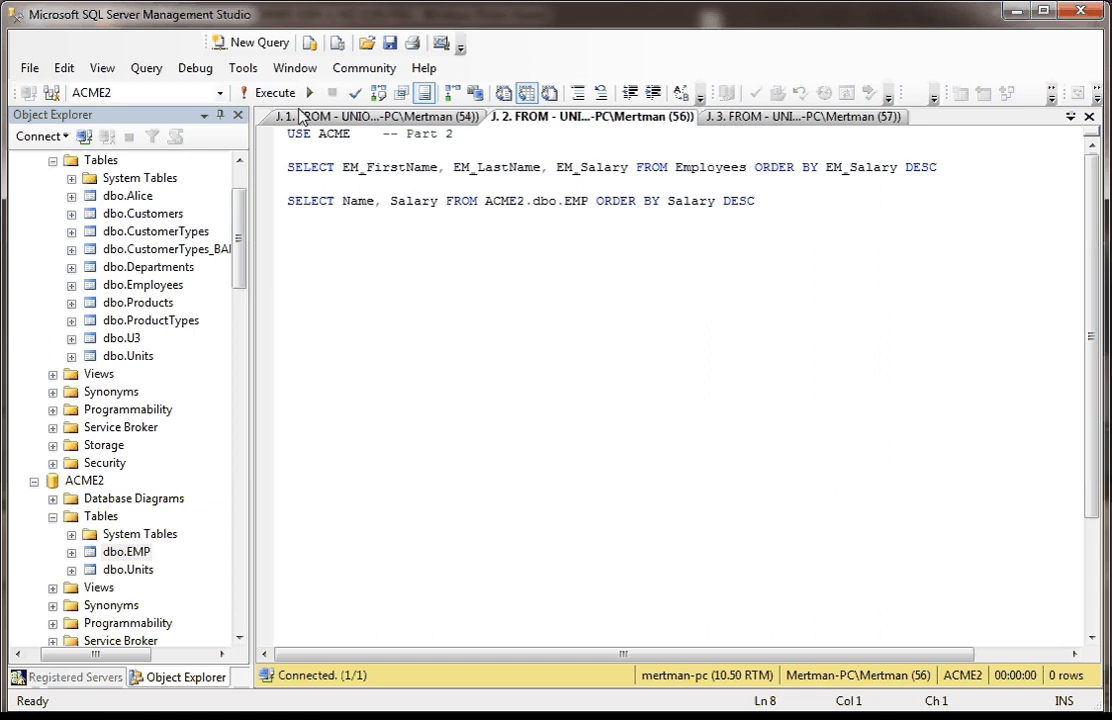
{"action": "left_click", "coordinate": [274, 92]}
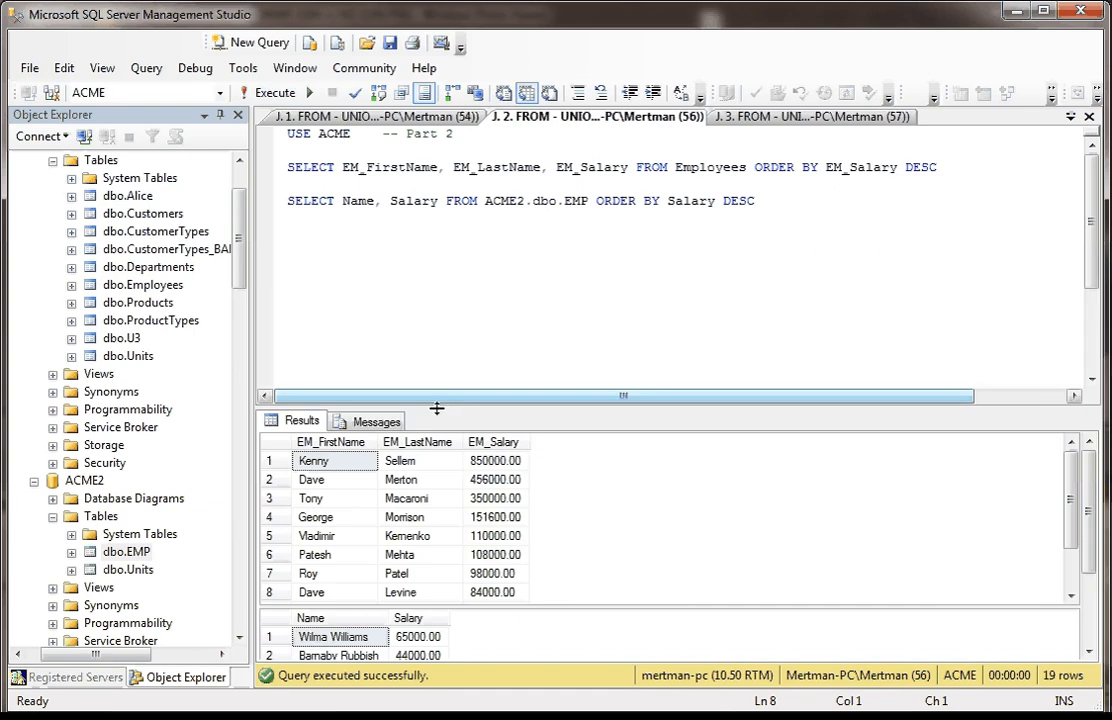
{"action": "left_click_drag", "start_coordinate": [452, 408], "coordinate": [452, 250]}
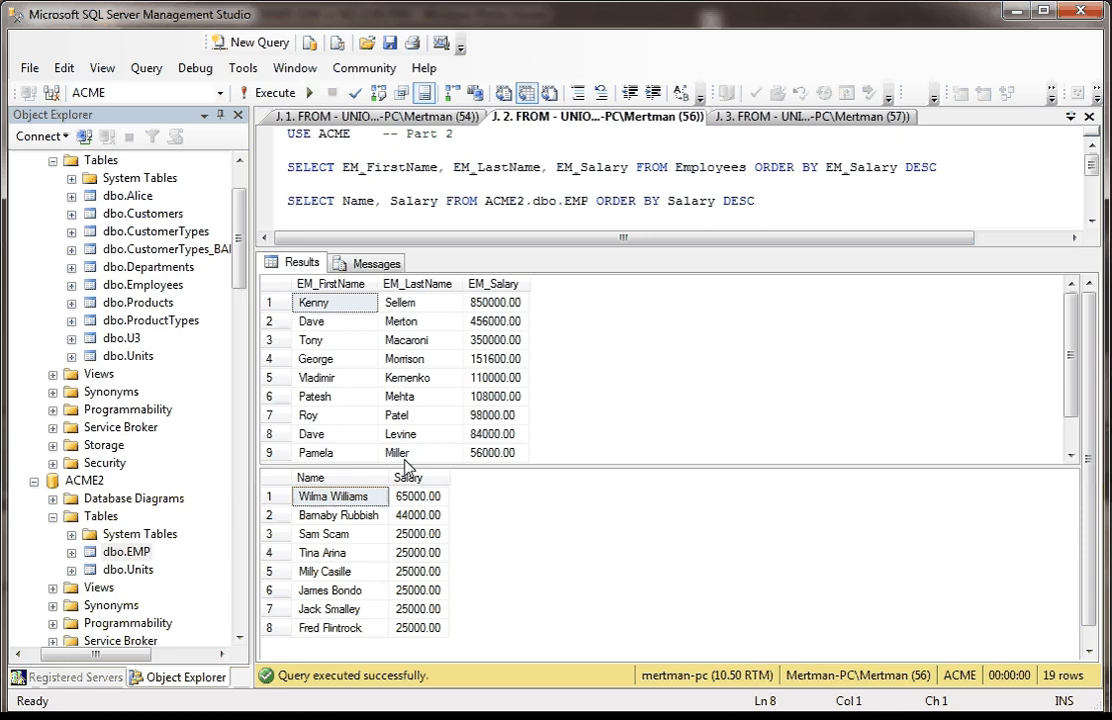
{"action": "mouse_move", "coordinate": [376, 332]}
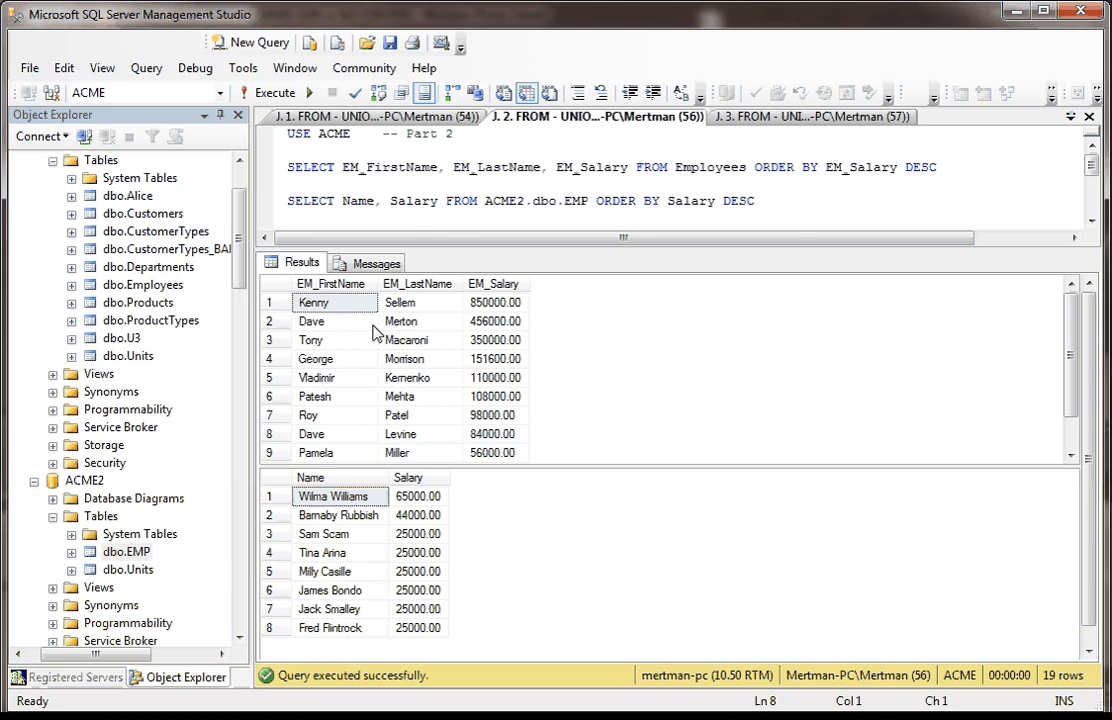
{"action": "mouse_move", "coordinate": [503, 330]}
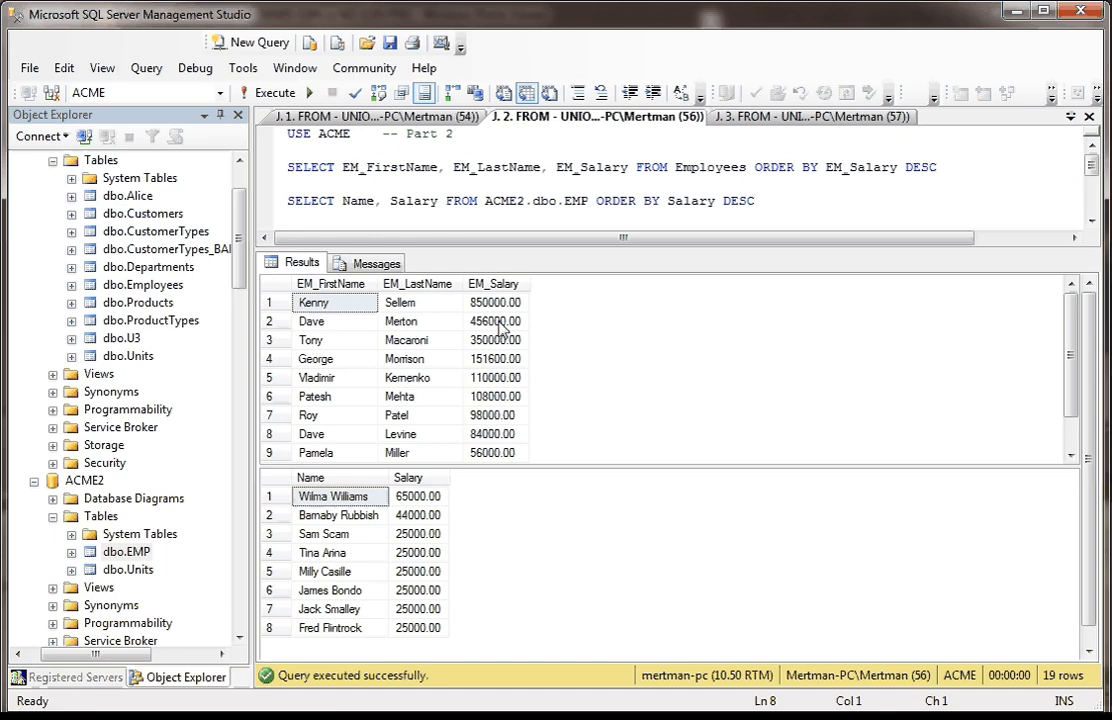
{"action": "mouse_move", "coordinate": [360, 350]}
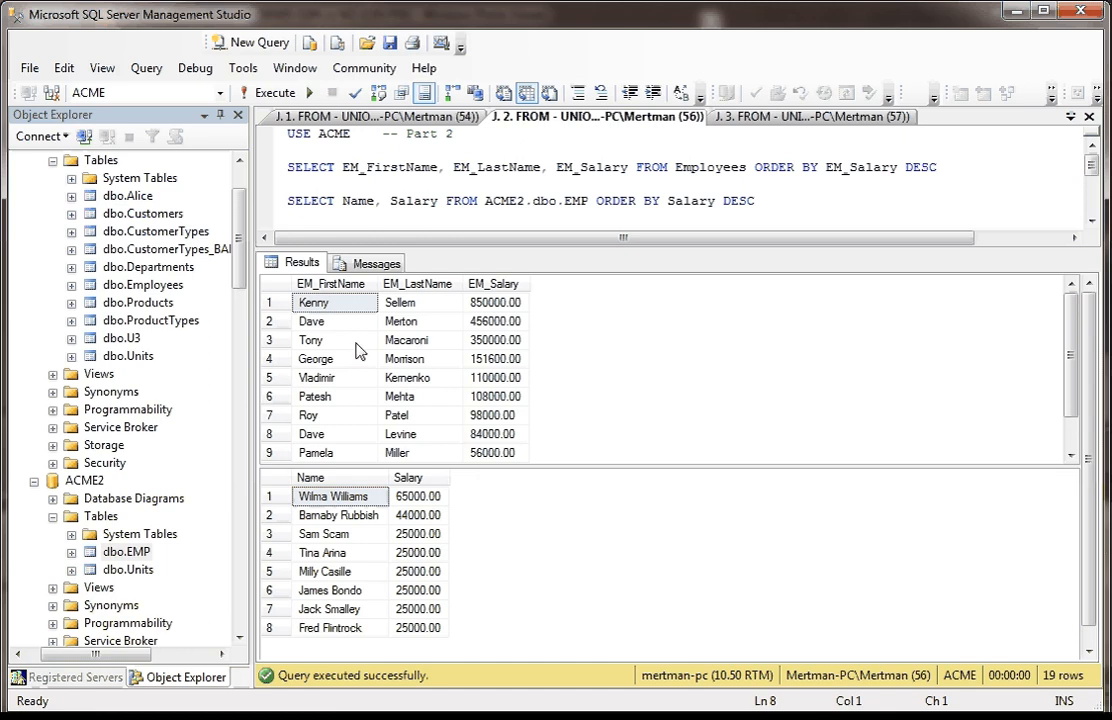
{"action": "mouse_move", "coordinate": [337, 481]}
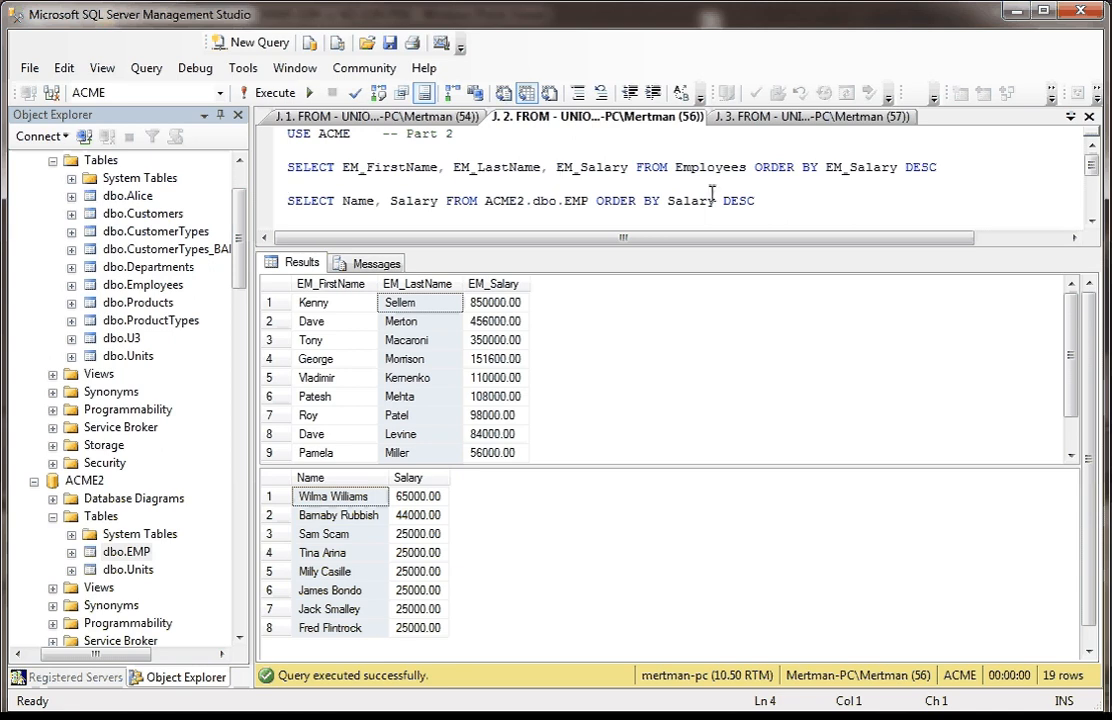
{"action": "mouse_move", "coordinate": [773, 117]}
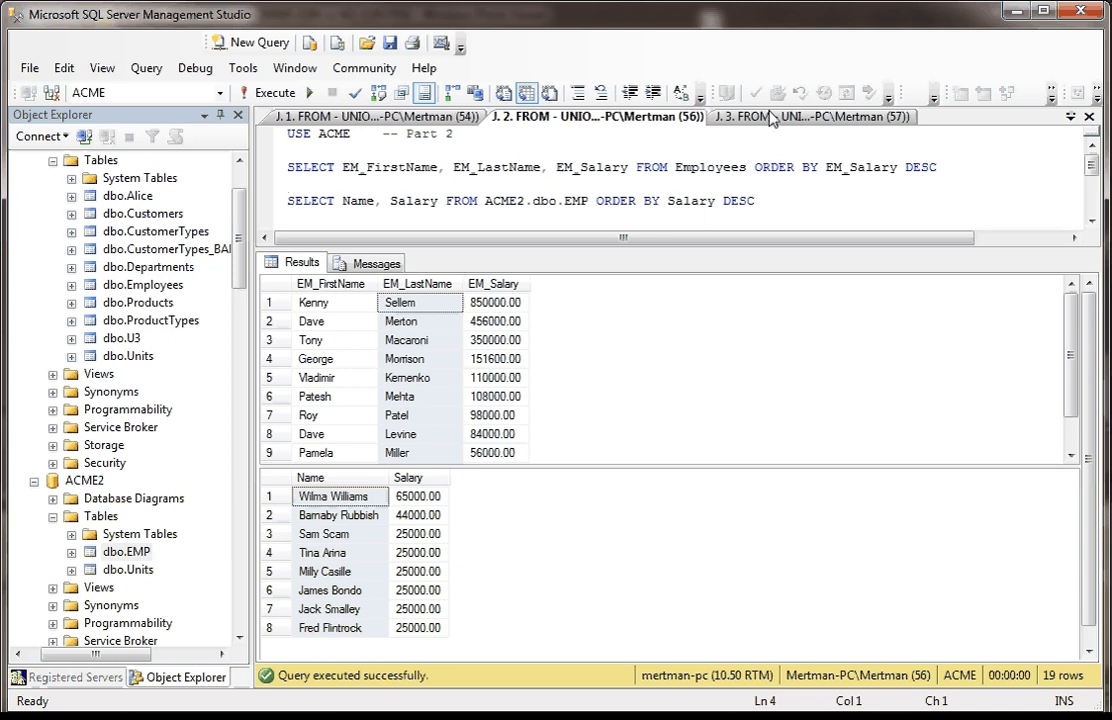
{"action": "left_click", "coordinate": [757, 200]}
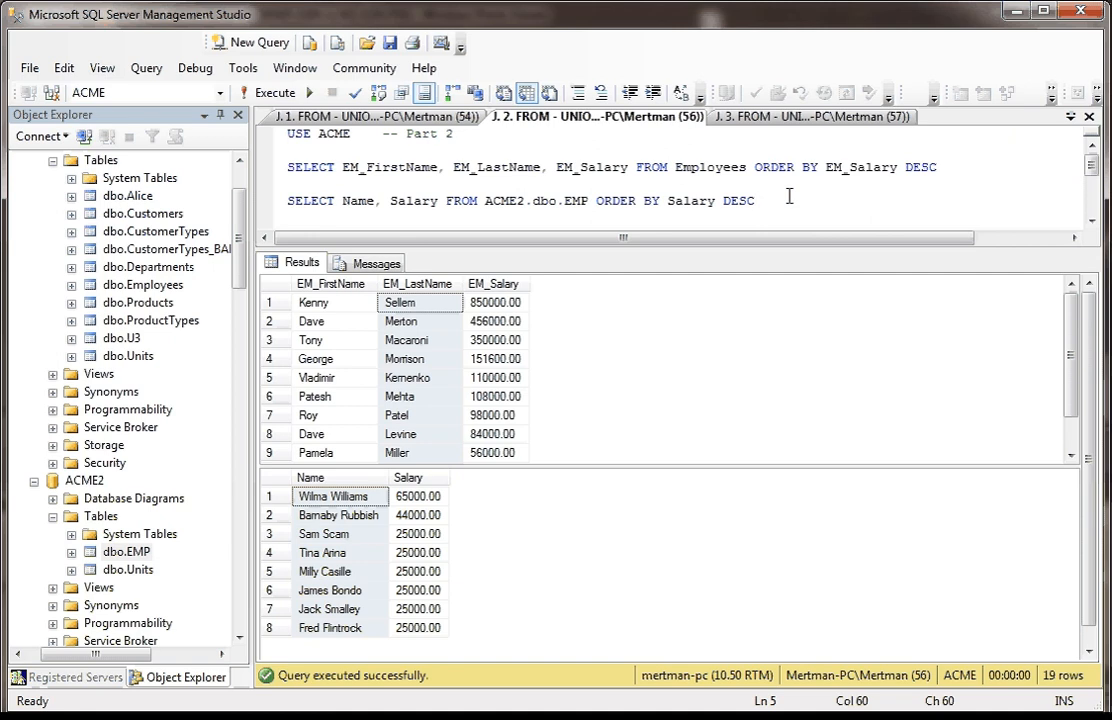
{"action": "left_click", "coordinate": [805, 116]}
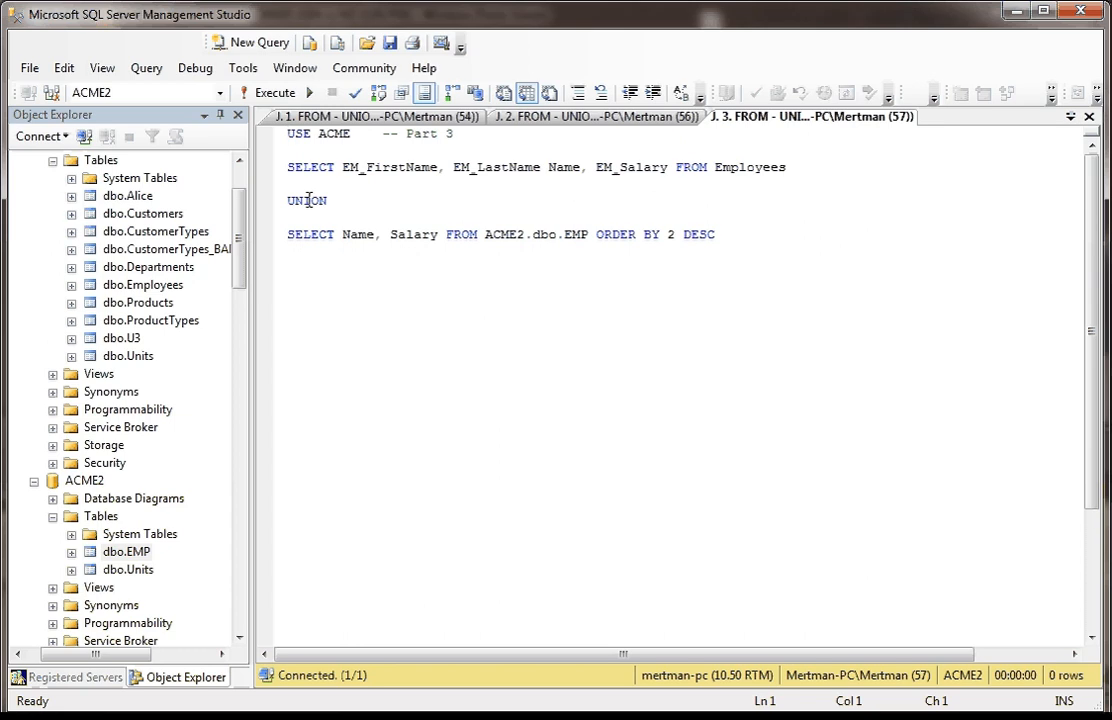
{"action": "double_click", "coordinate": [307, 200]}
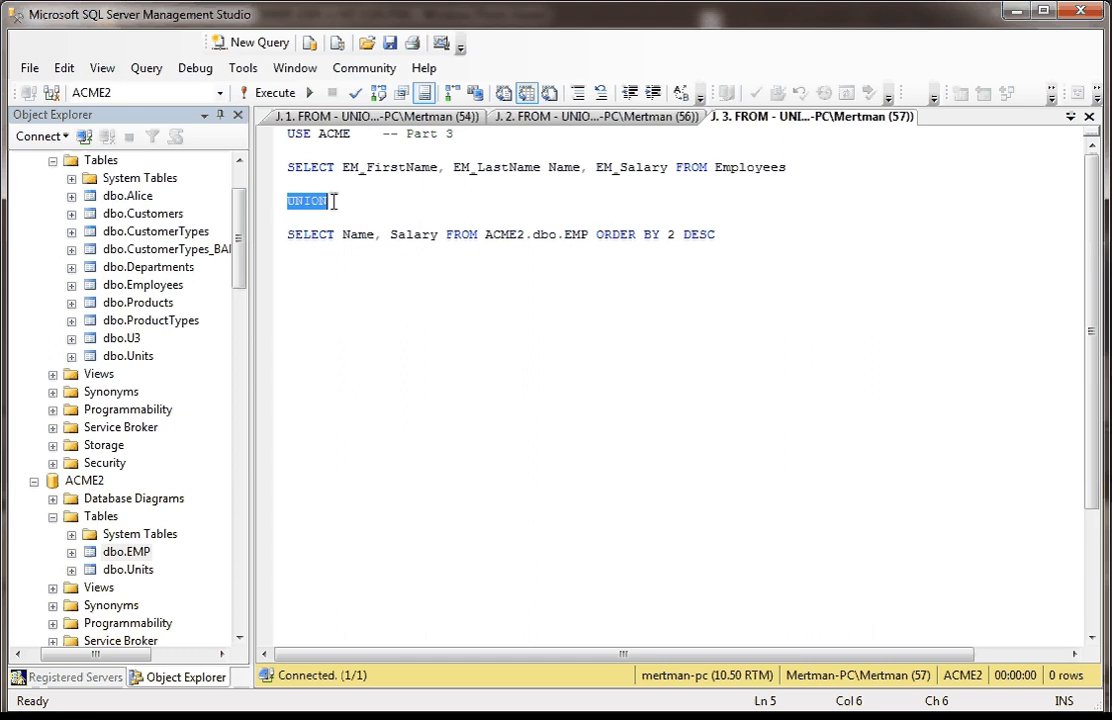
{"action": "mouse_move", "coordinate": [308, 255]}
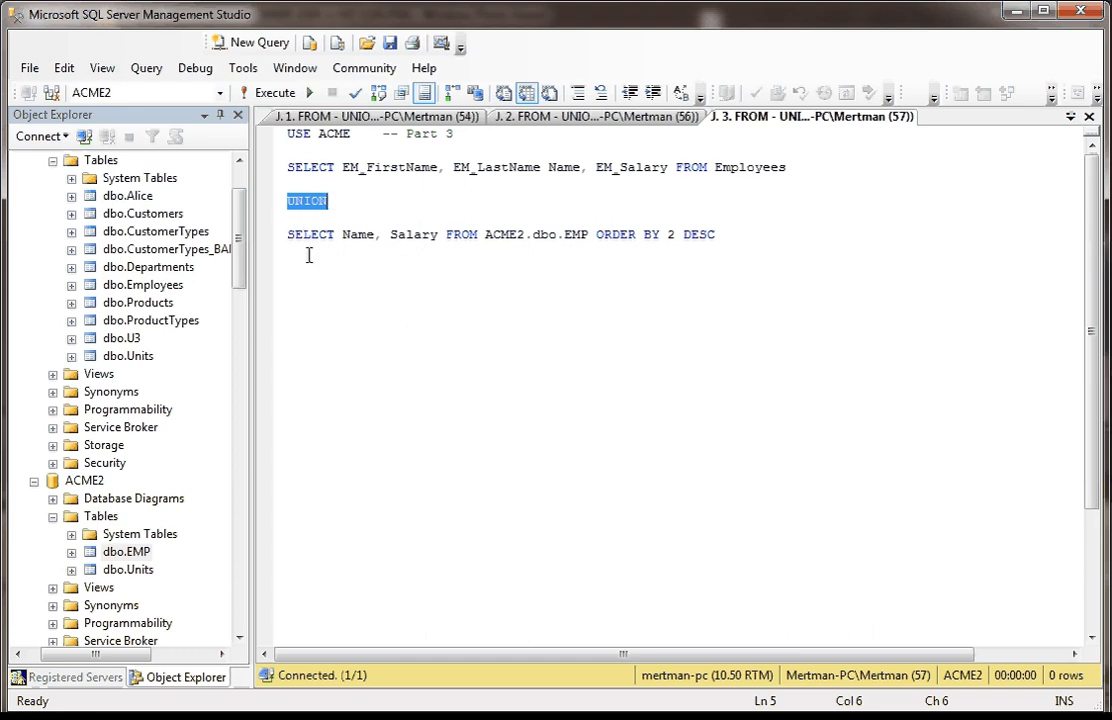
{"action": "left_click", "coordinate": [286, 247]}
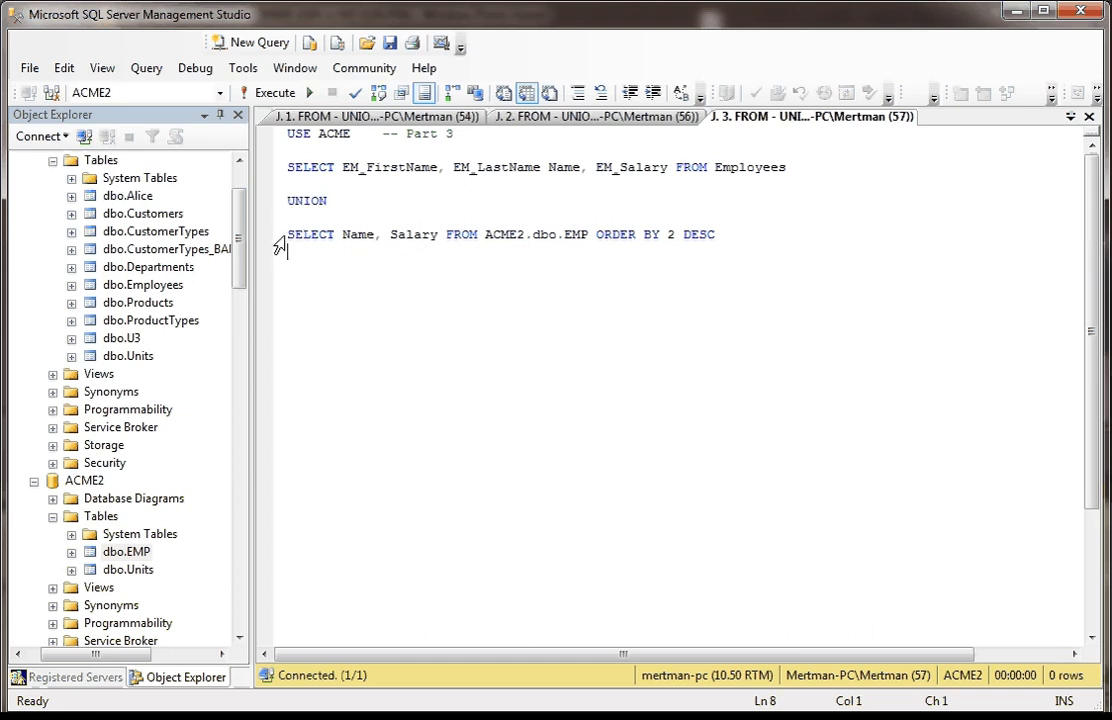
{"action": "mouse_move", "coordinate": [489, 234]}
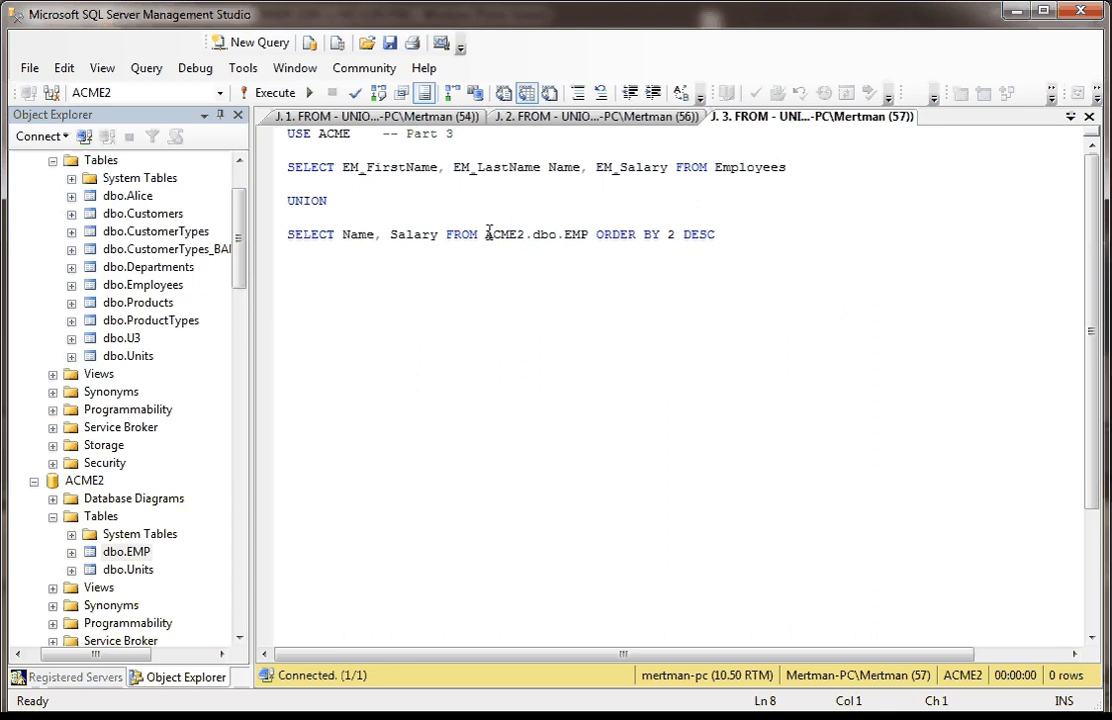
{"action": "double_click", "coordinate": [538, 234]}
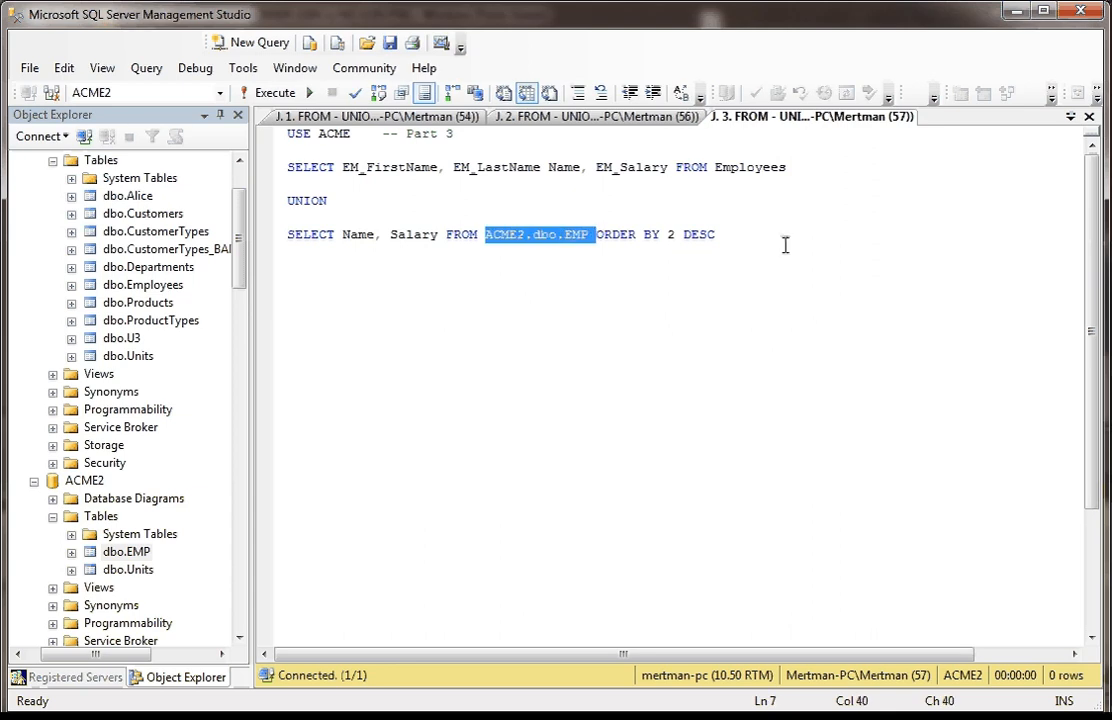
{"action": "left_click", "coordinate": [725, 237]}
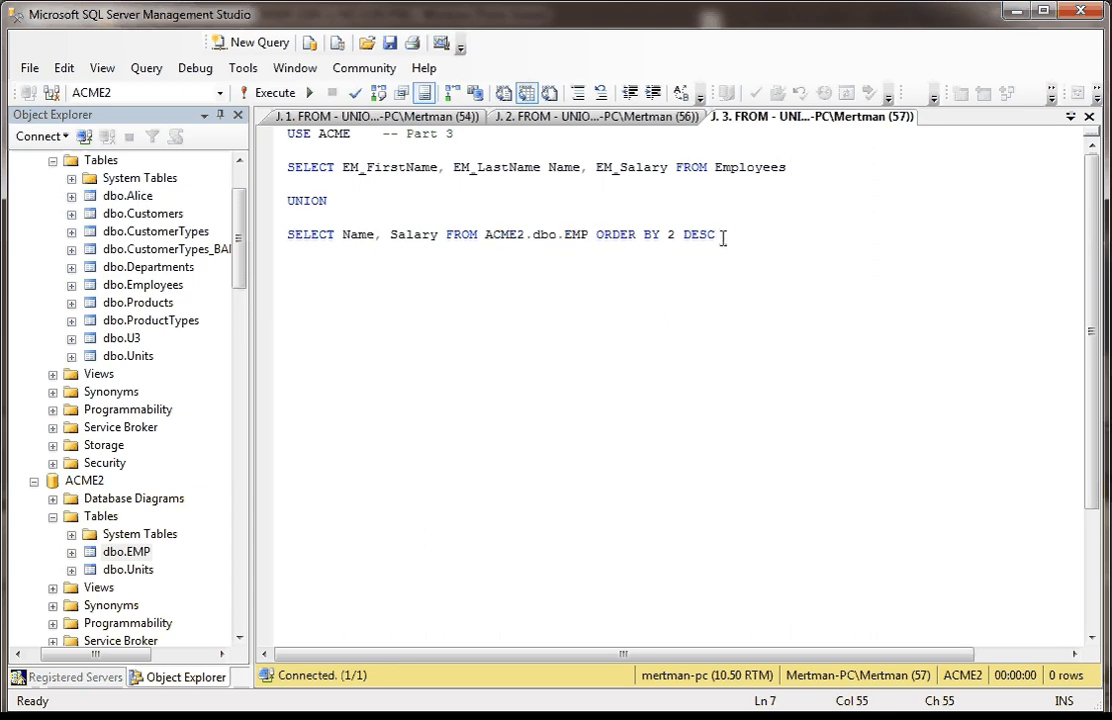
{"action": "mouse_move", "coordinate": [767, 176]}
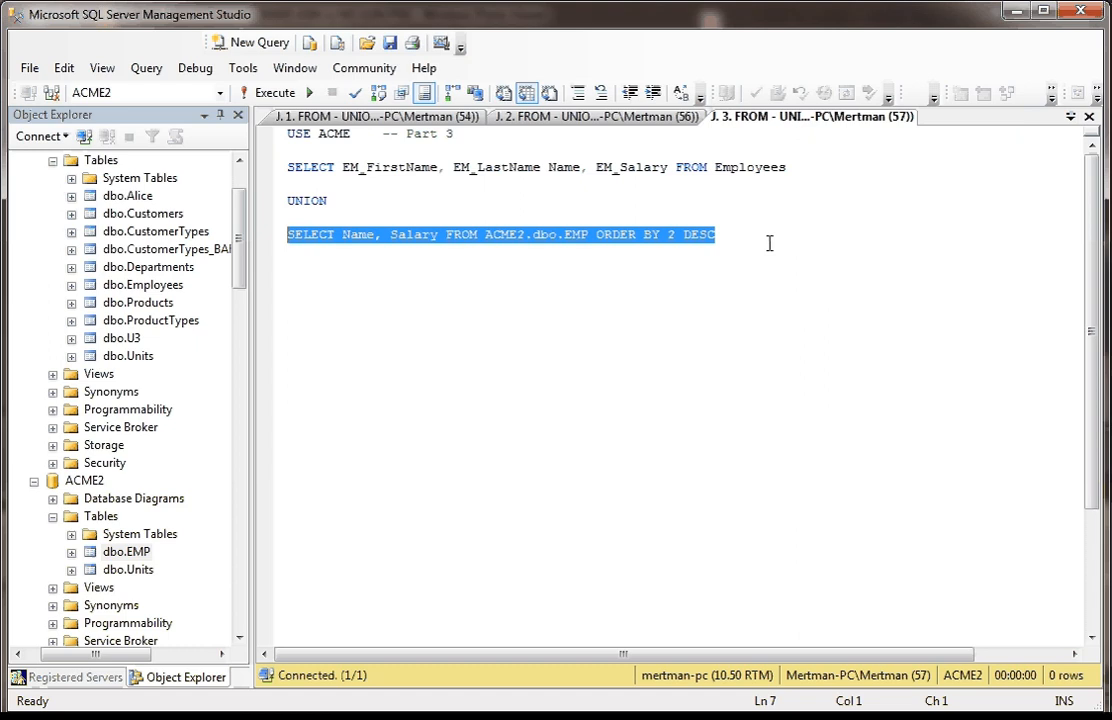
{"action": "left_click", "coordinate": [714, 234]}
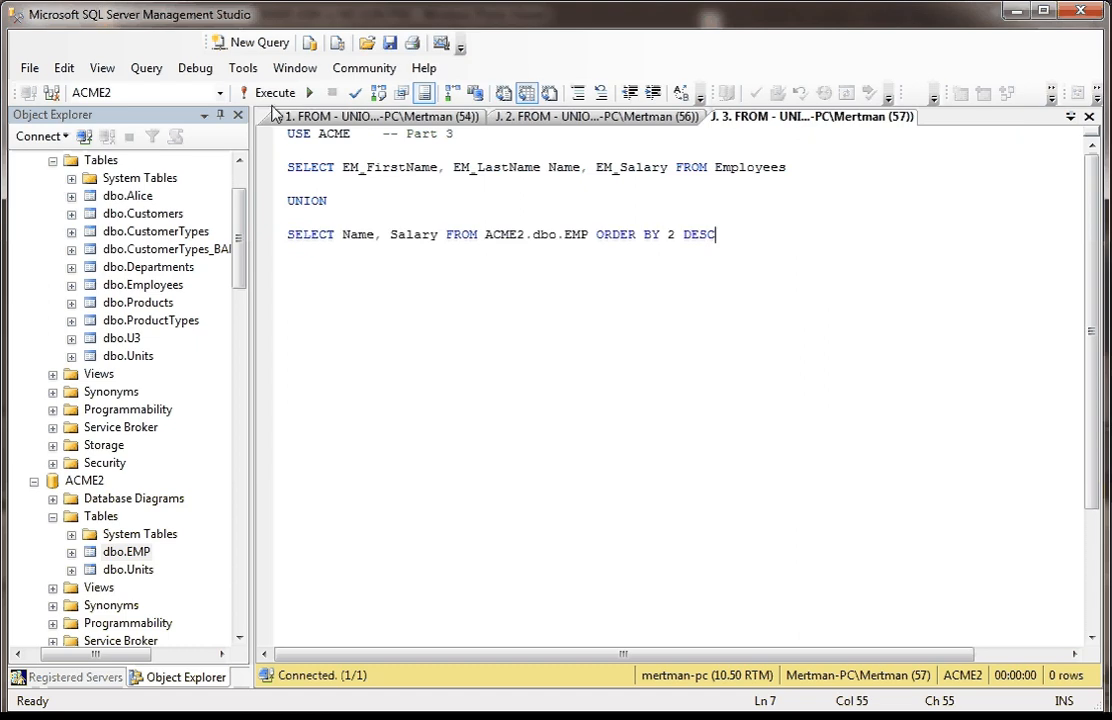
Run the Part 3 UNION query, which fails with Msg 205 mismatched column count
{"action": "left_click", "coordinate": [275, 92]}
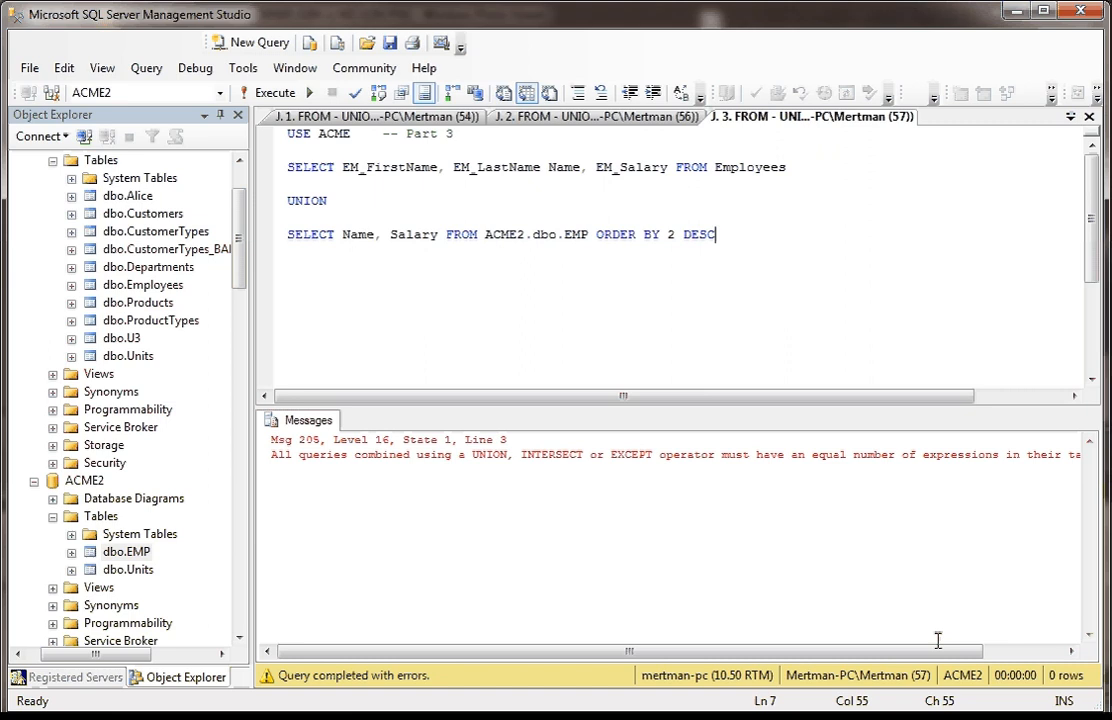
{"action": "scroll", "scroll_direction": "right", "scroll_amount": 3}
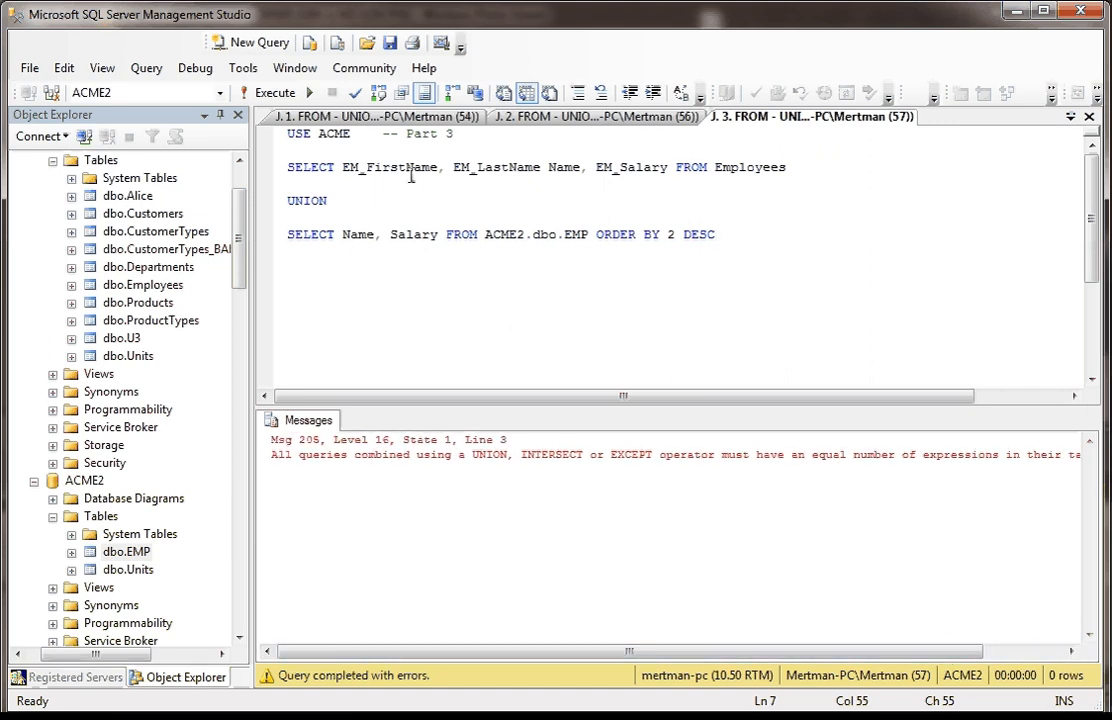
{"action": "left_click_drag", "start_coordinate": [341, 167], "coordinate": [579, 167]}
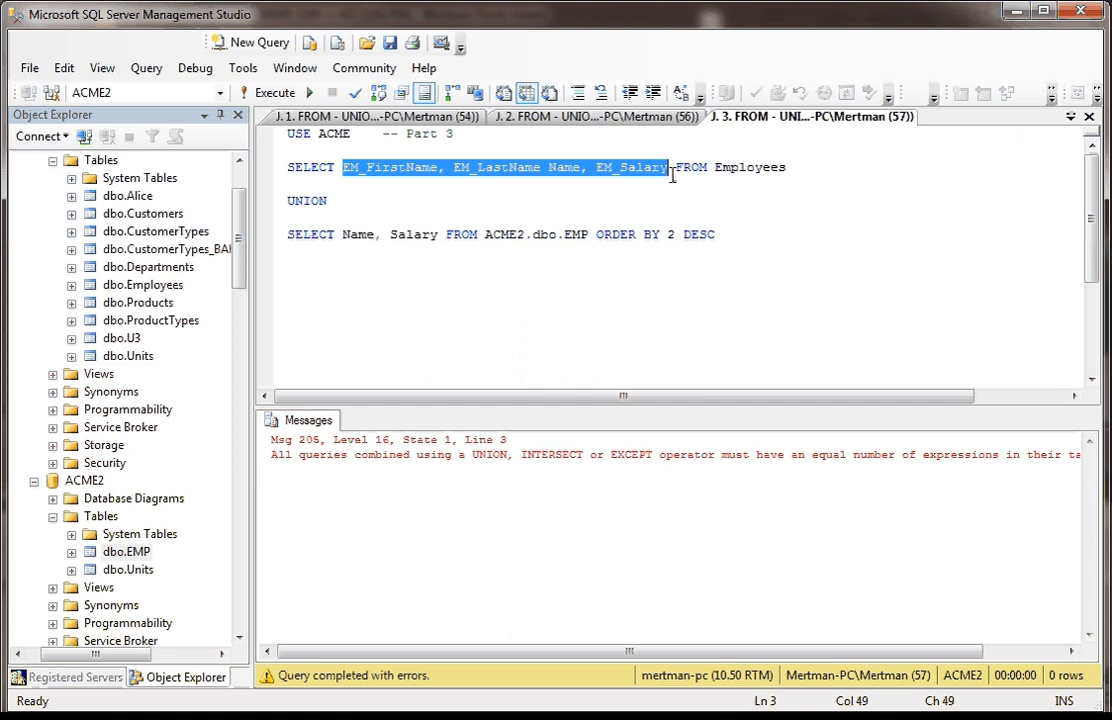
{"action": "mouse_move", "coordinate": [673, 170]}
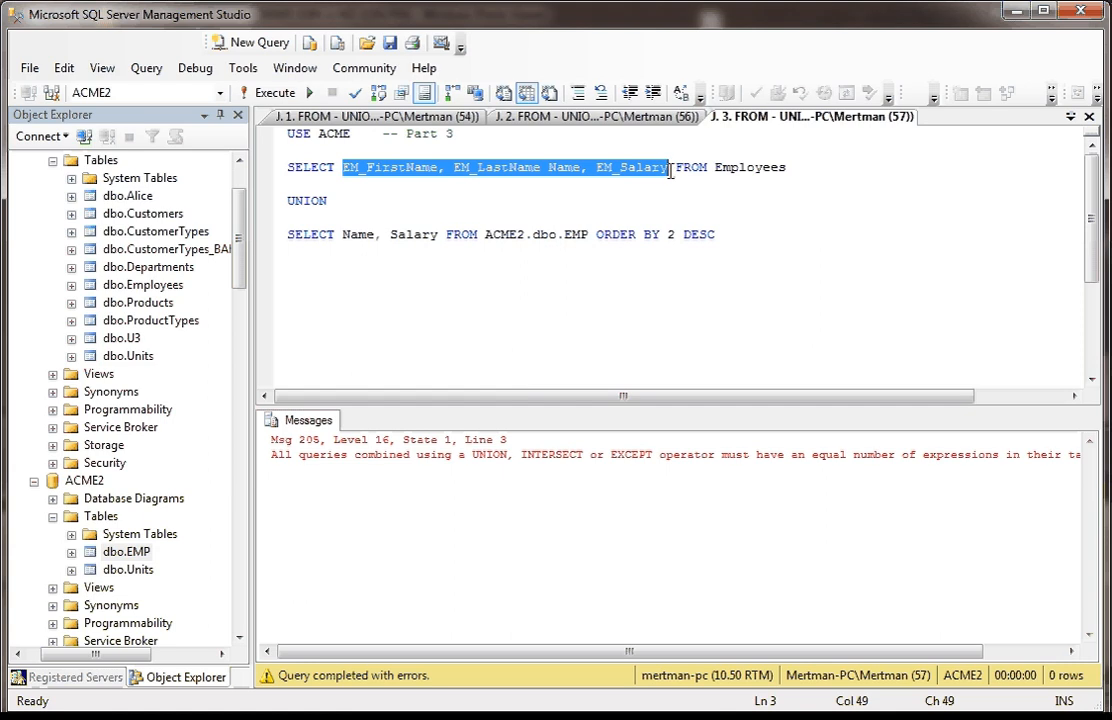
Delete the Name alias so the first SELECT lists three columns
{"action": "double_click", "coordinate": [565, 167]}
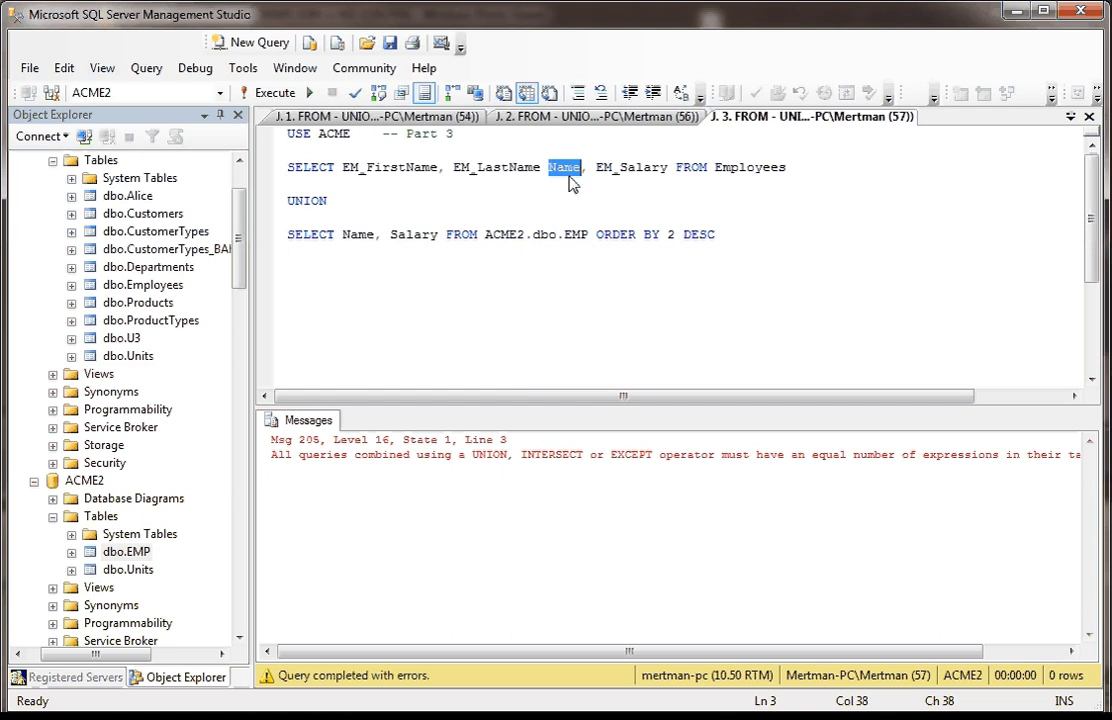
{"action": "key", "text": "Delete"}
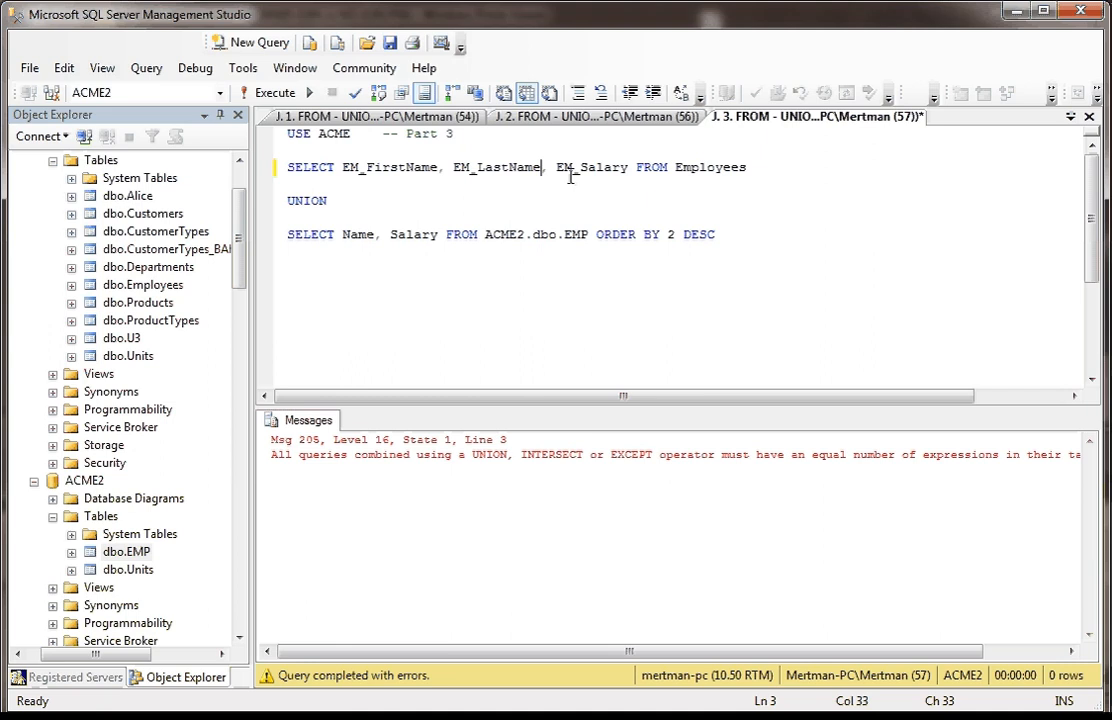
{"action": "double_click", "coordinate": [385, 167]}
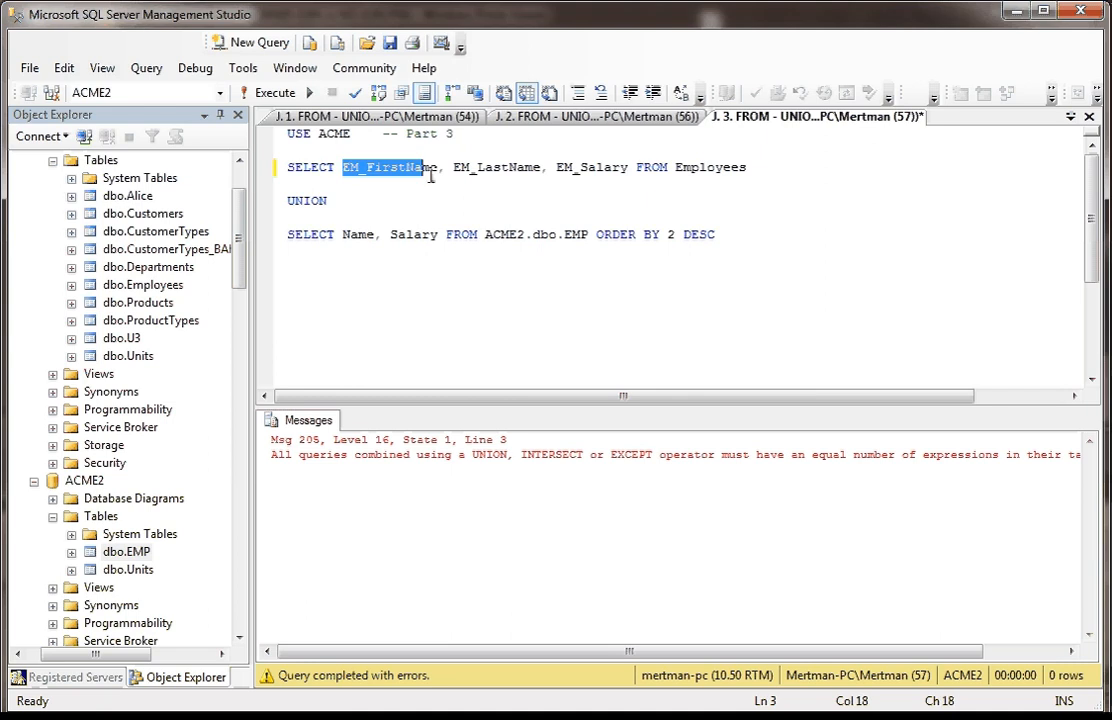
{"action": "left_click_drag", "start_coordinate": [342, 167], "coordinate": [629, 167]}
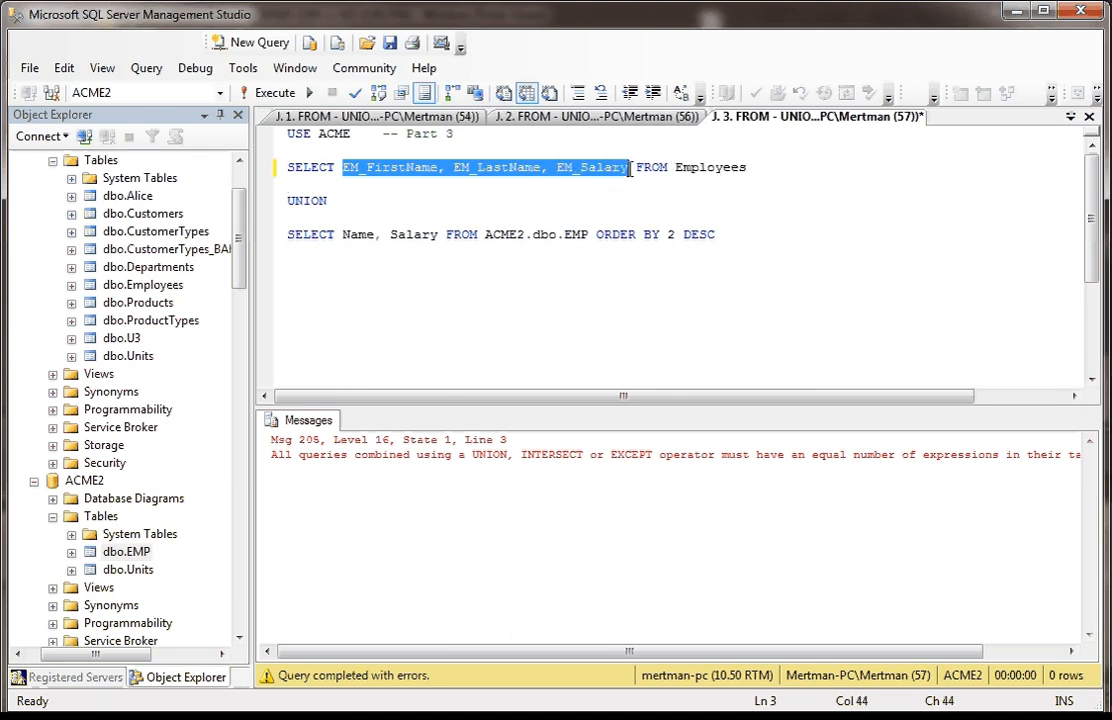
{"action": "left_click", "coordinate": [289, 285]}
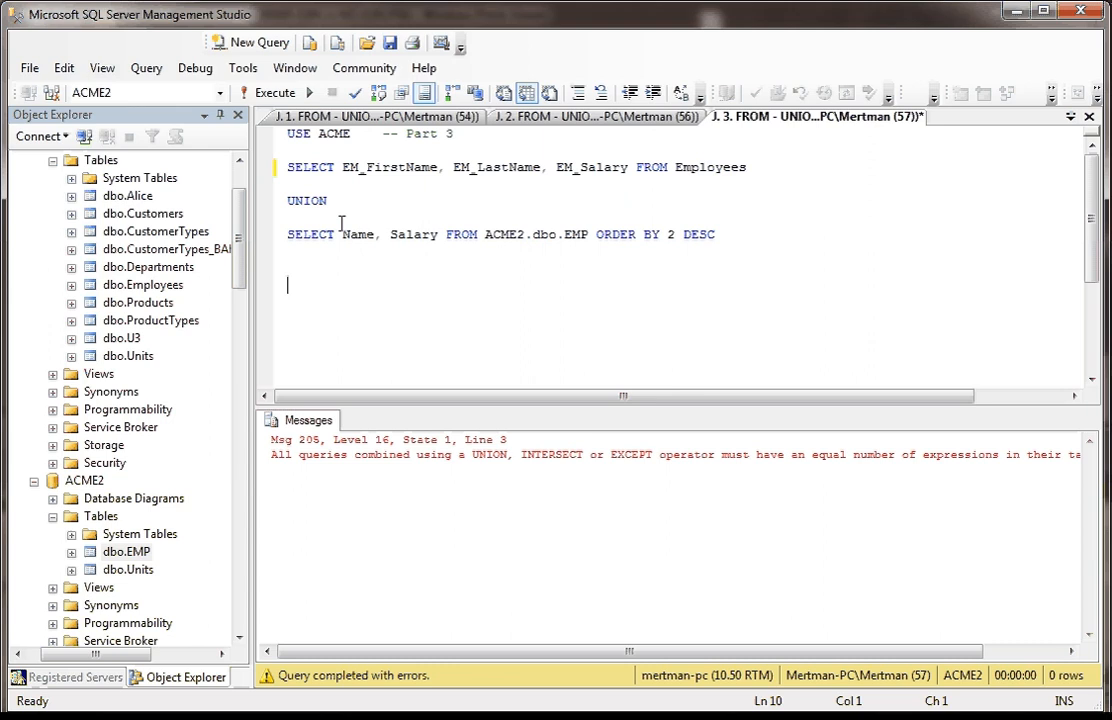
{"action": "left_click_drag", "start_coordinate": [342, 234], "coordinate": [437, 234]}
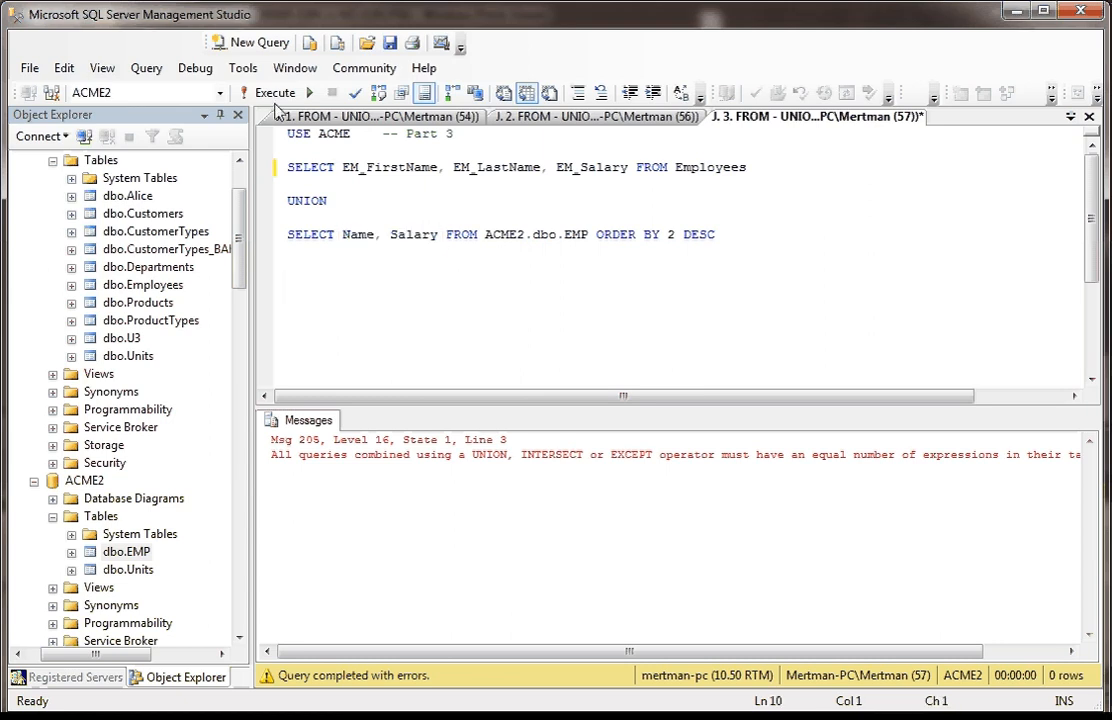
{"action": "left_click", "coordinate": [1071, 117]}
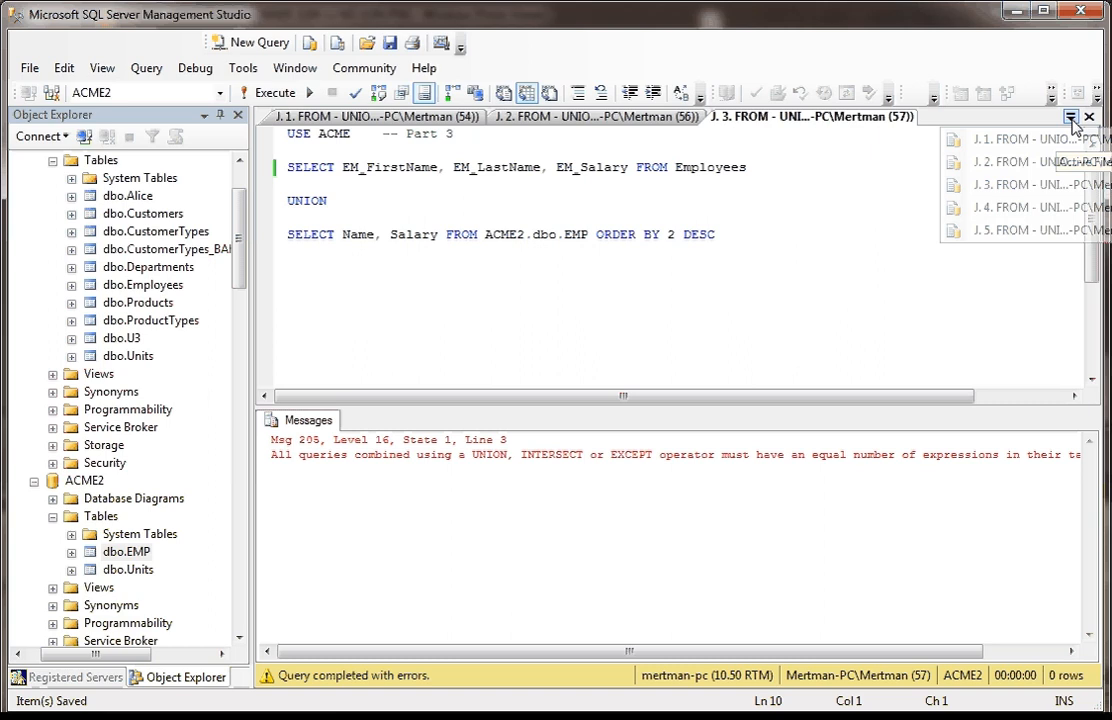
In Part 4, run only the Employees select, getting an invalid object name error
{"action": "left_click", "coordinate": [1020, 207]}
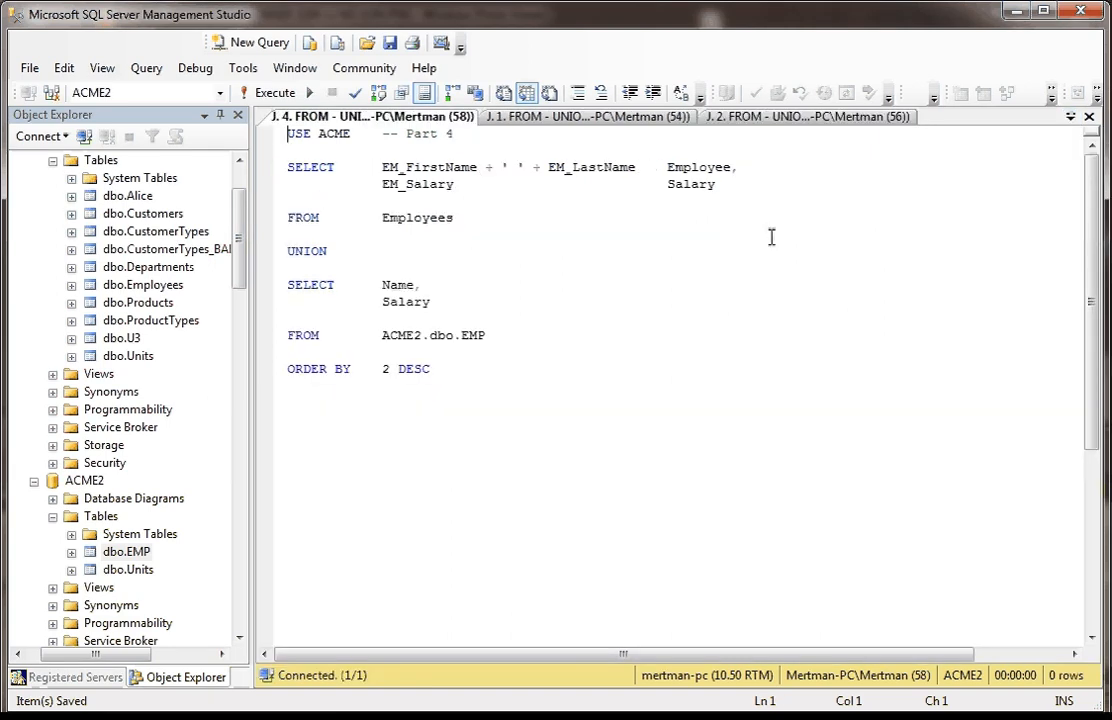
{"action": "mouse_move", "coordinate": [422, 200]}
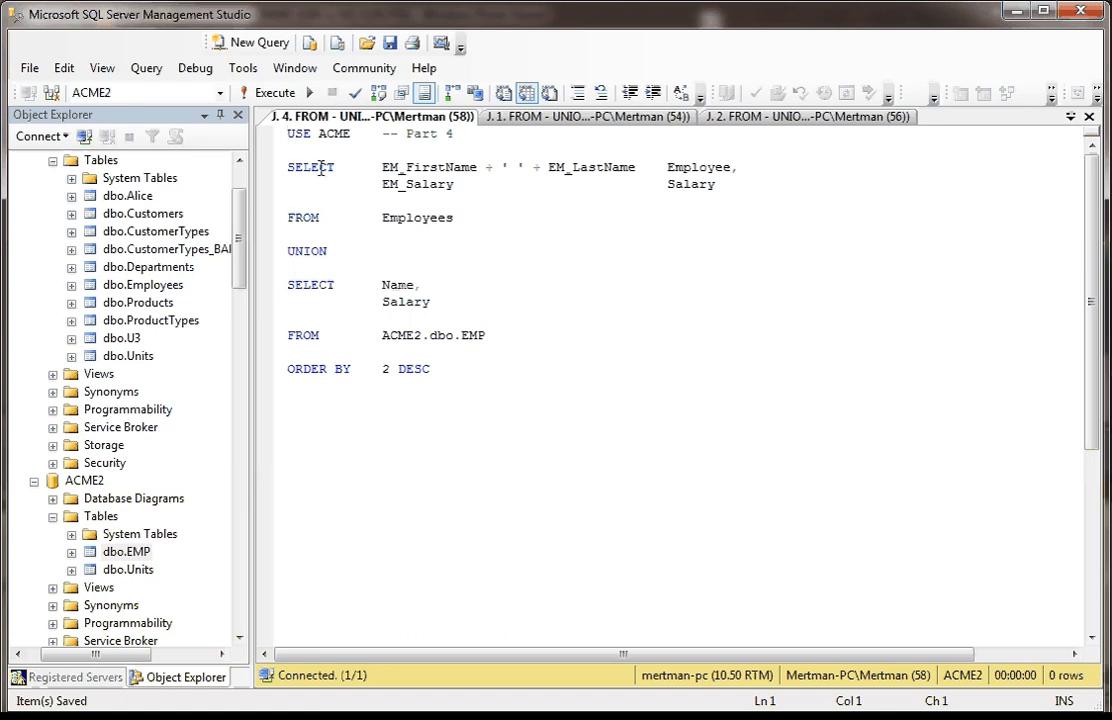
{"action": "left_click_drag", "start_coordinate": [383, 167], "coordinate": [595, 167]}
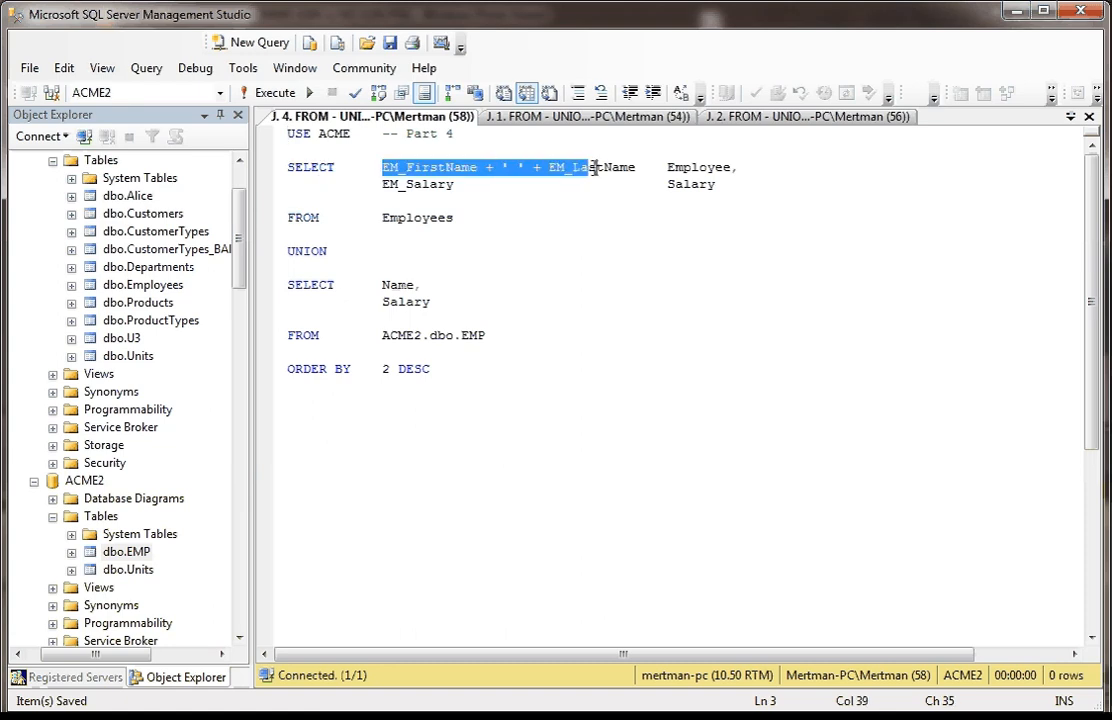
{"action": "left_click_drag", "start_coordinate": [596, 167], "coordinate": [635, 167]}
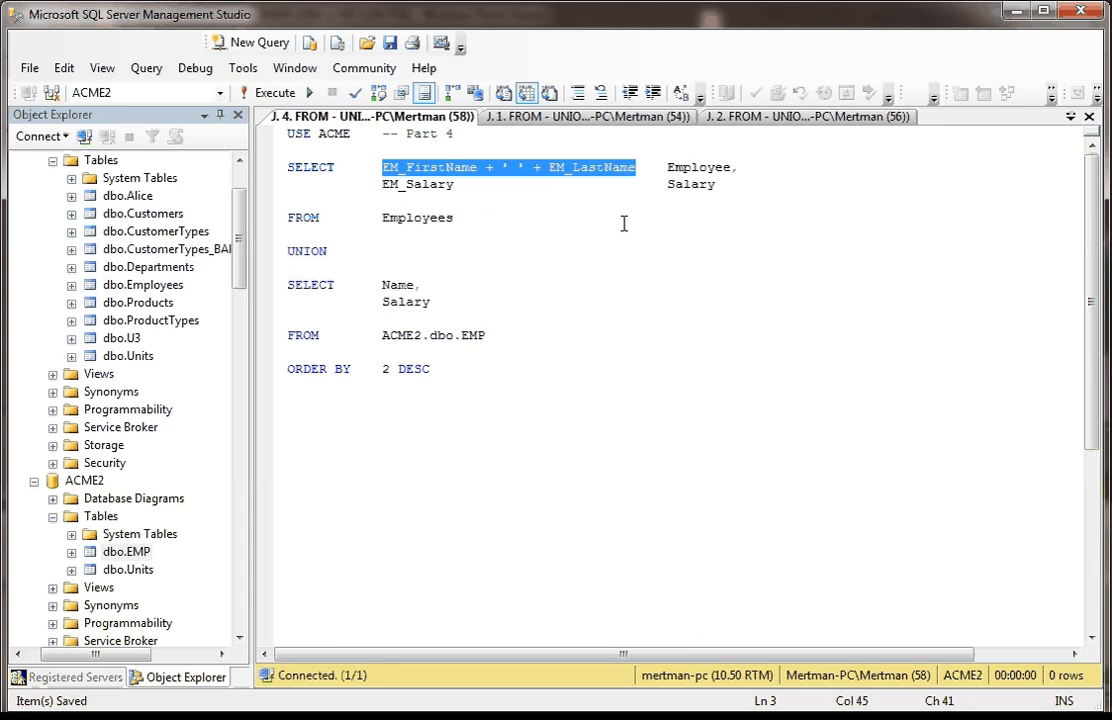
{"action": "mouse_move", "coordinate": [700, 167]}
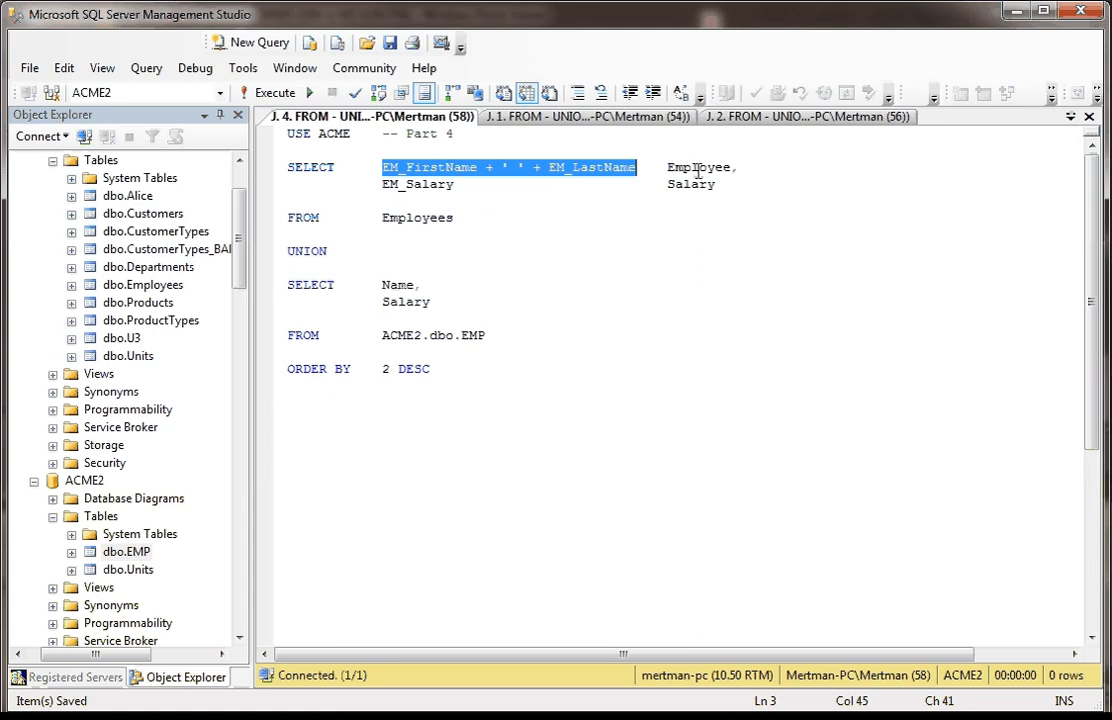
{"action": "double_click", "coordinate": [700, 167]}
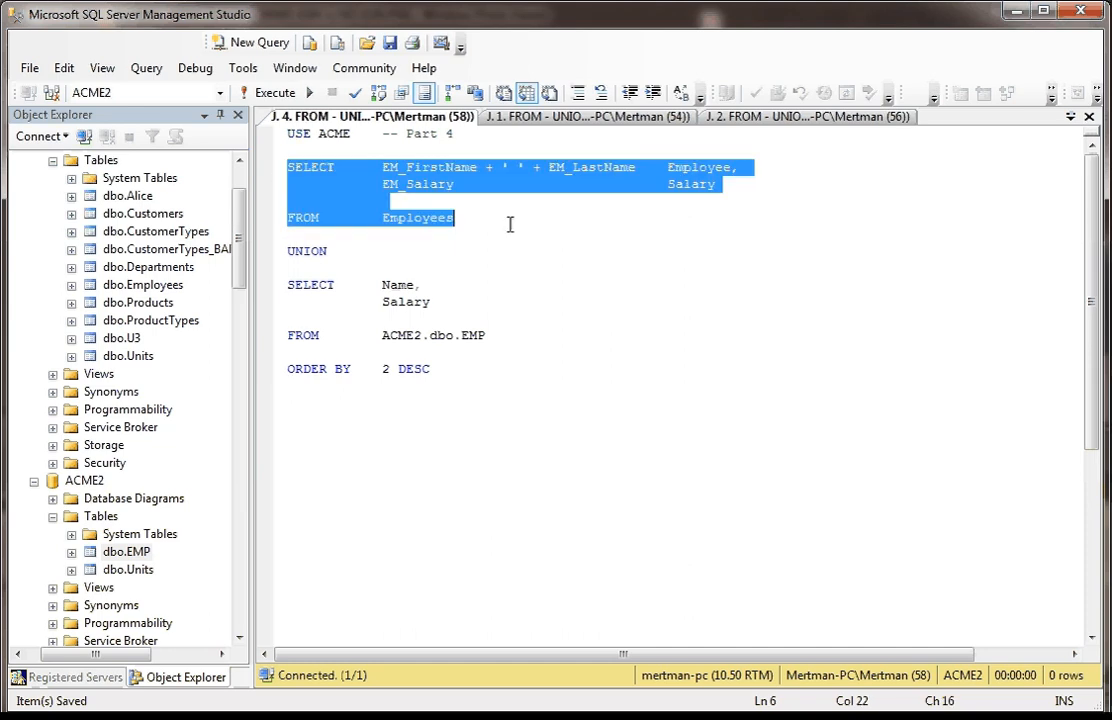
{"action": "left_click", "coordinate": [273, 92]}
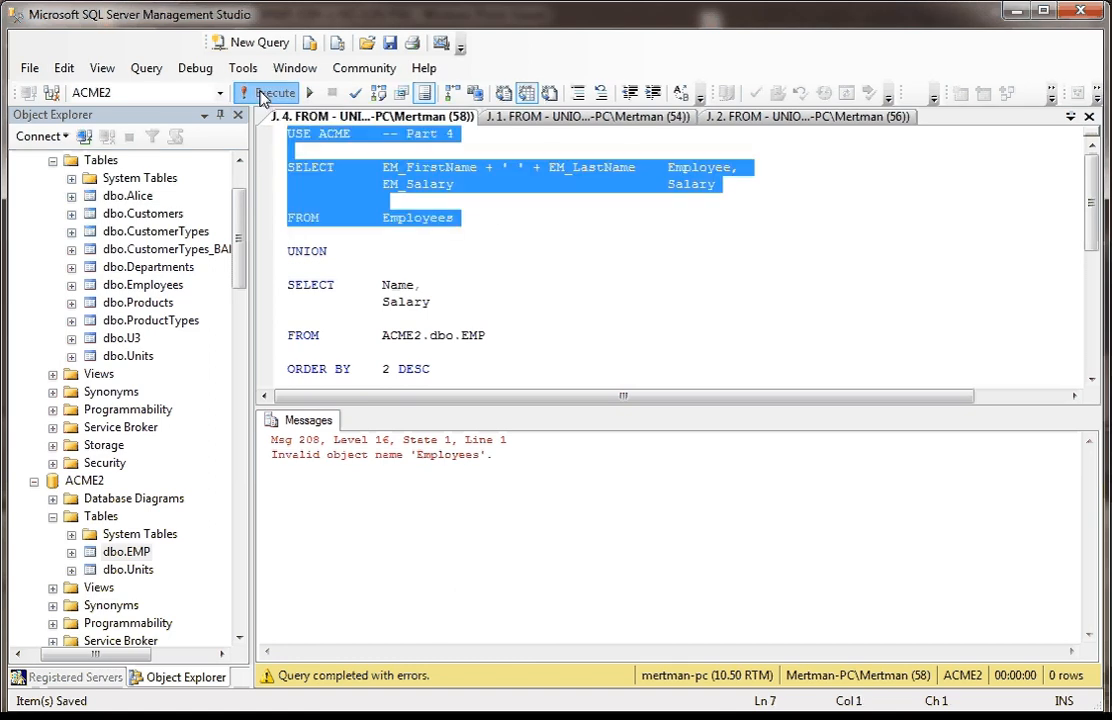
{"action": "left_click", "coordinate": [271, 92]}
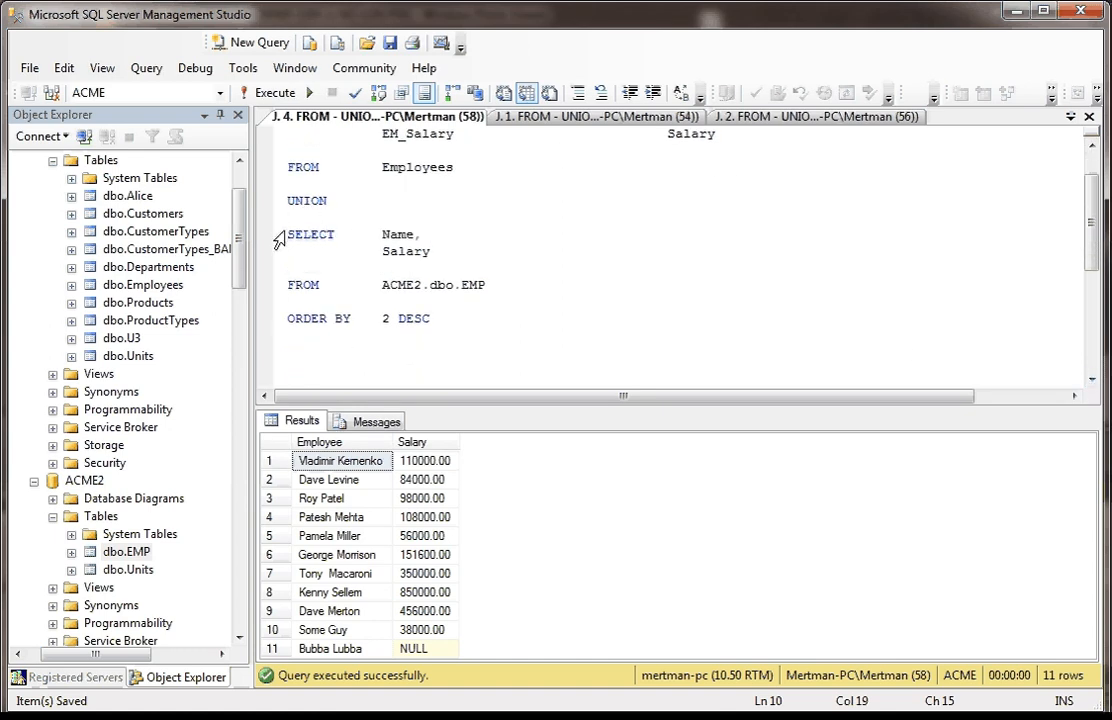
{"action": "left_click_drag", "start_coordinate": [287, 234], "coordinate": [500, 285]}
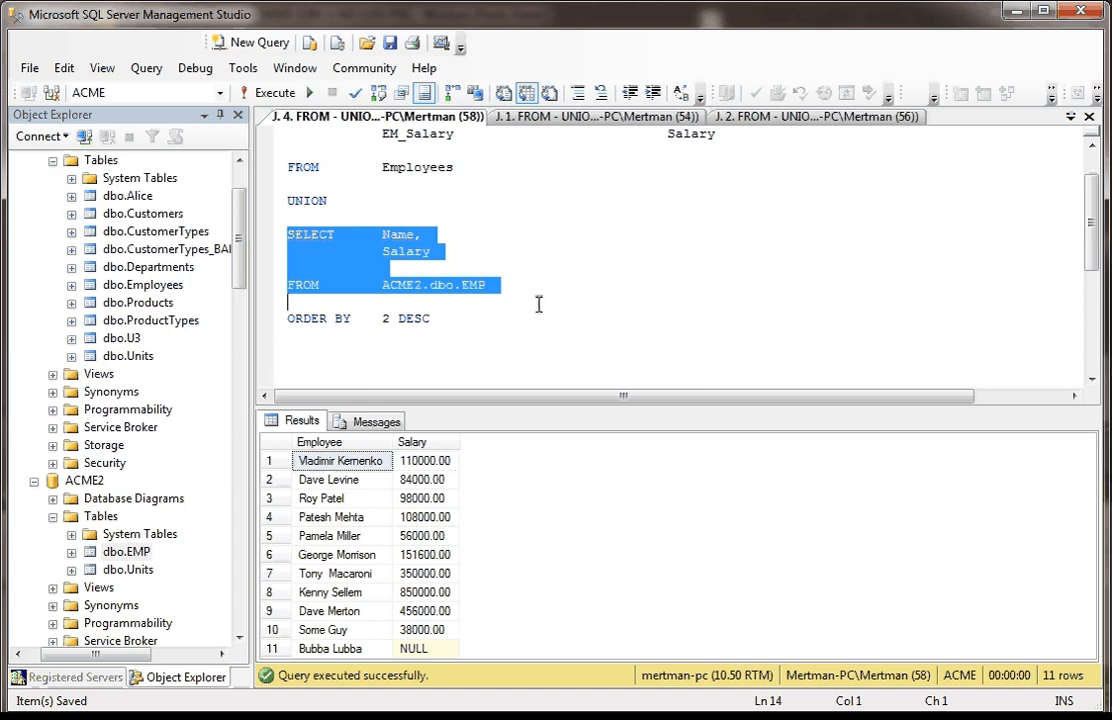
{"action": "left_click", "coordinate": [267, 92]}
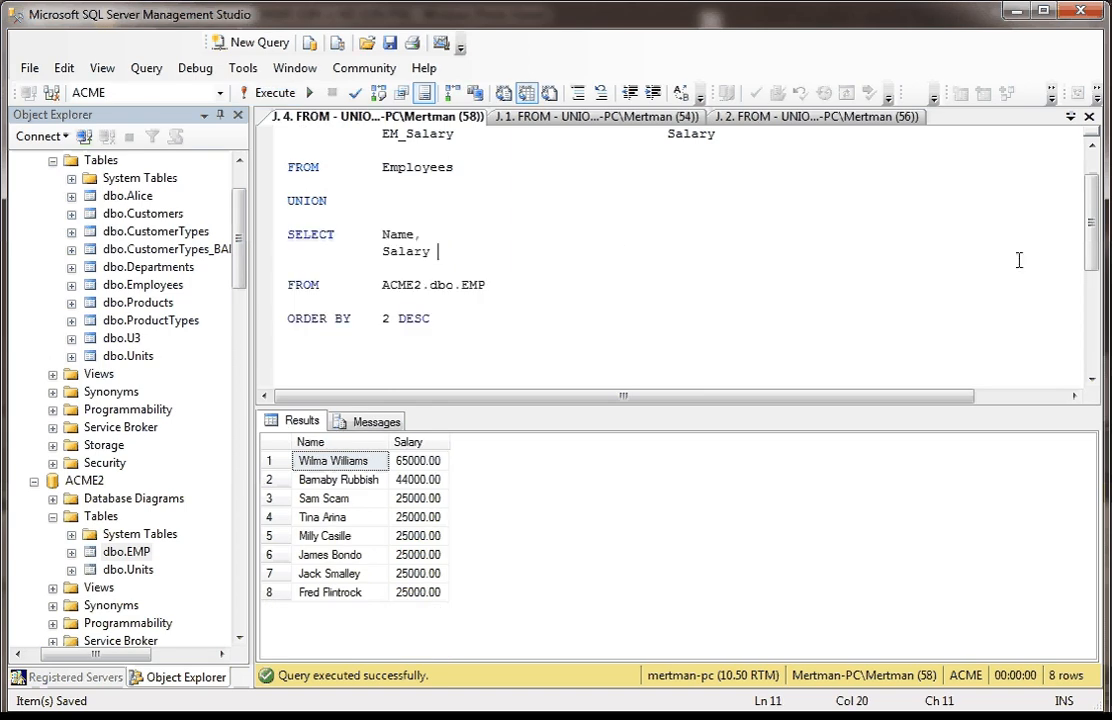
{"action": "scroll", "scroll_direction": "up", "scroll_amount": 3}
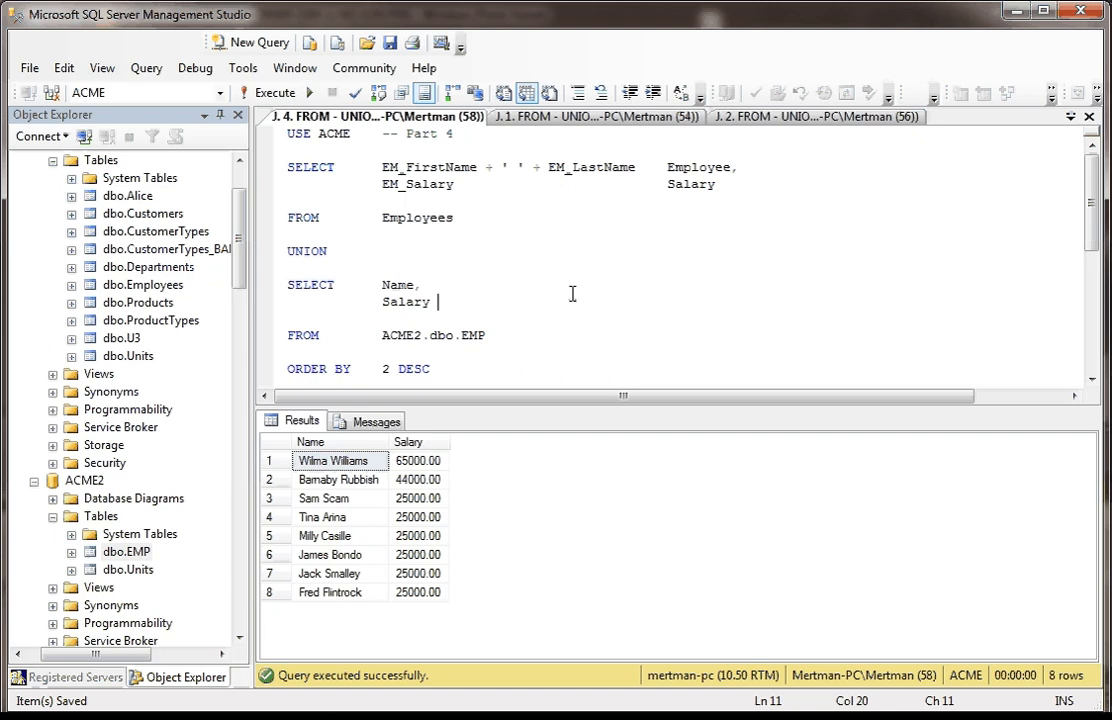
{"action": "mouse_move", "coordinate": [444, 369]}
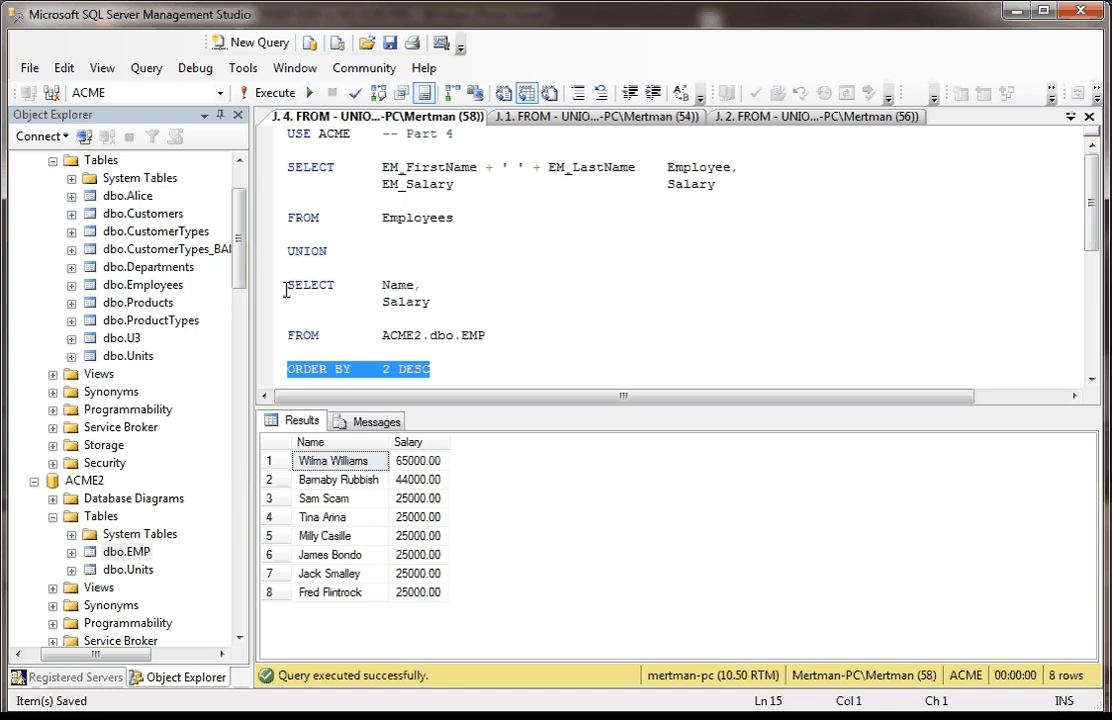
{"action": "left_click_drag", "start_coordinate": [287, 285], "coordinate": [487, 335]}
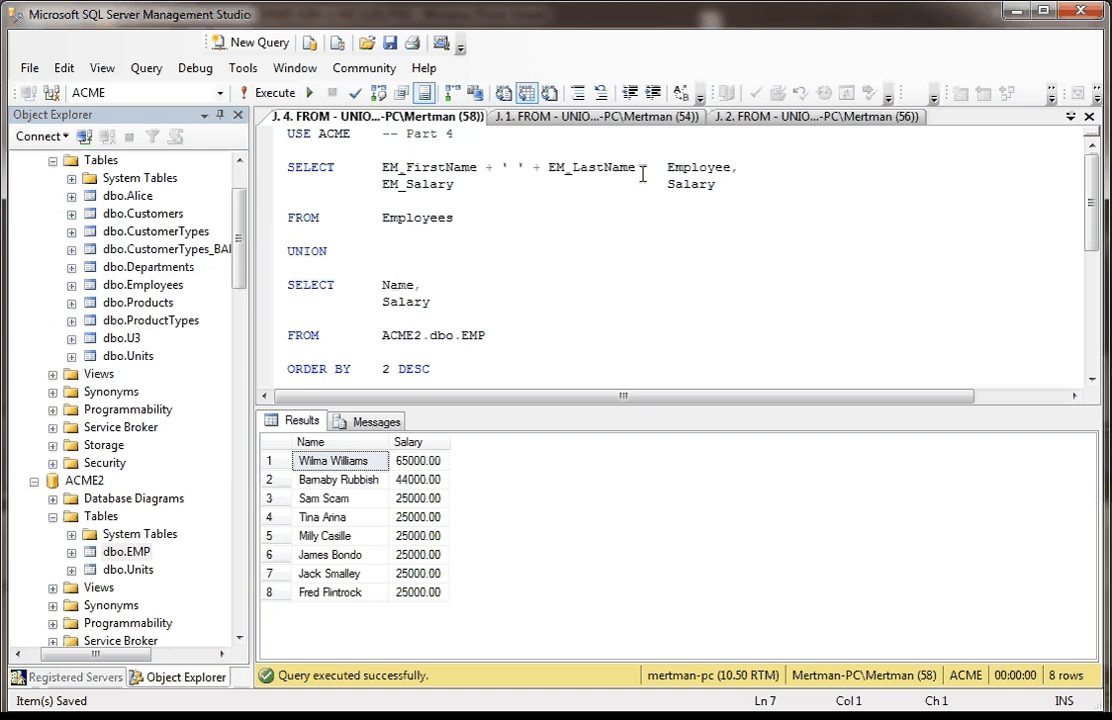
{"action": "left_click", "coordinate": [288, 235]}
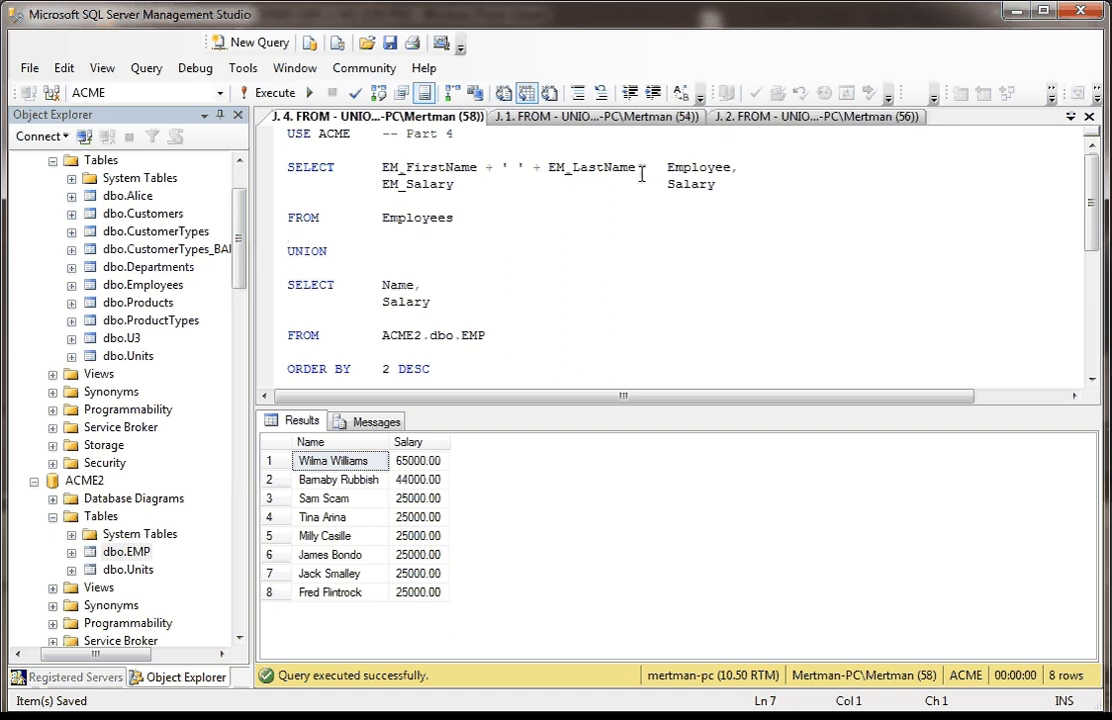
{"action": "double_click", "coordinate": [698, 167]}
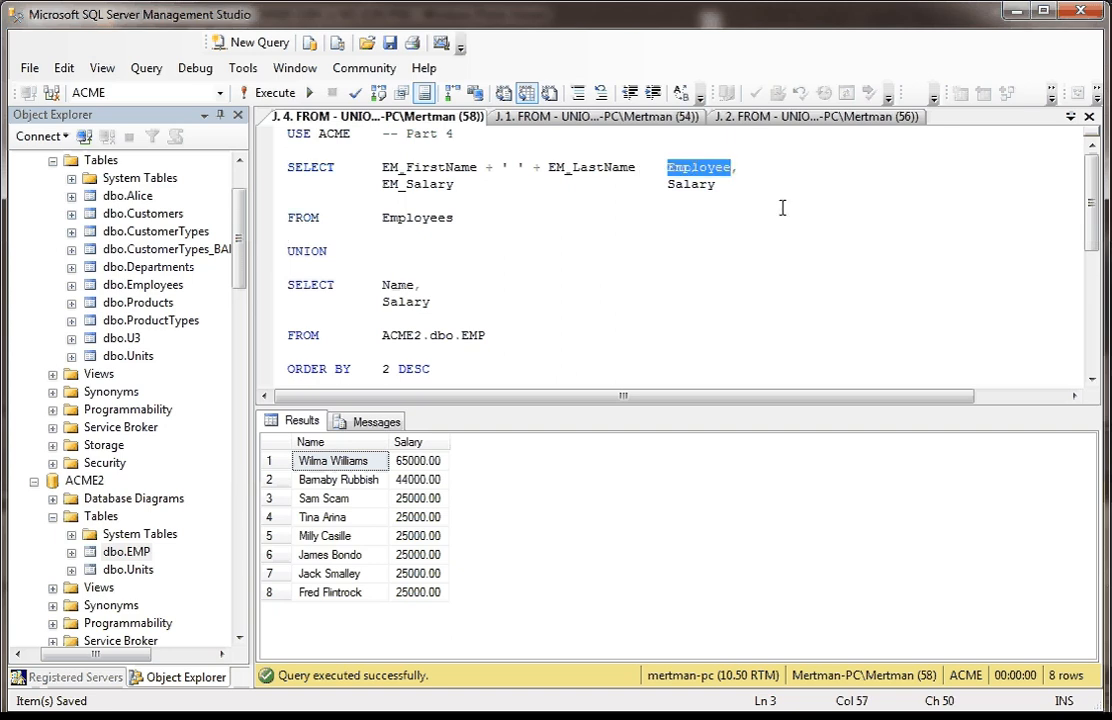
{"action": "mouse_move", "coordinate": [485, 221]}
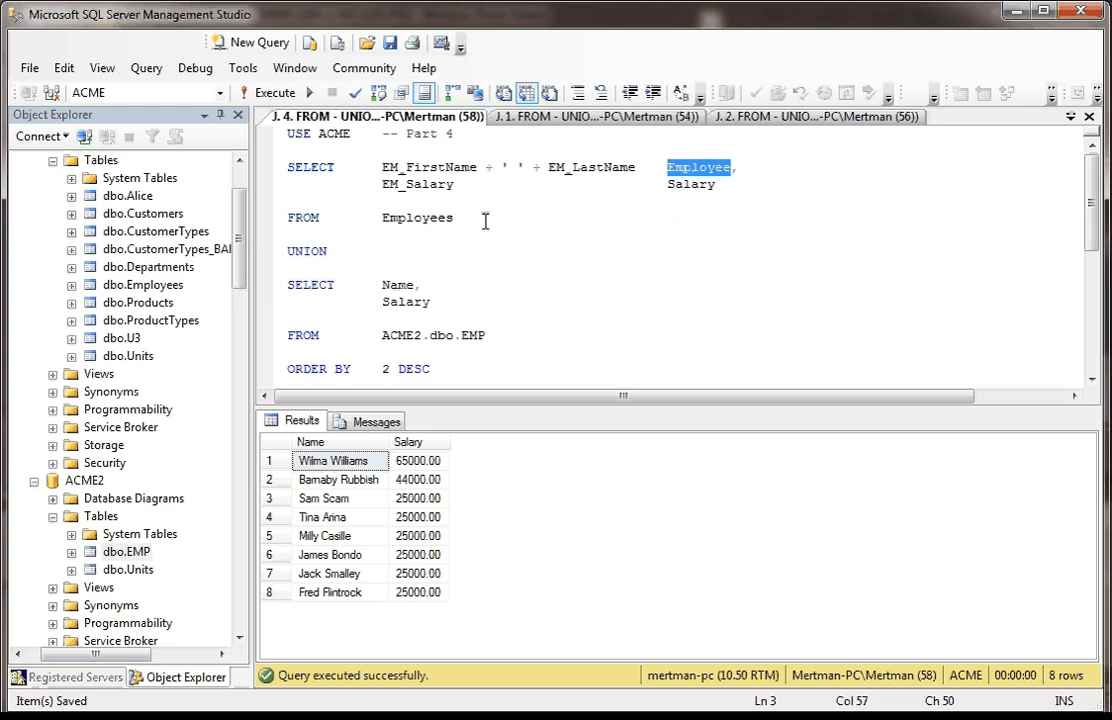
{"action": "mouse_move", "coordinate": [307, 167]}
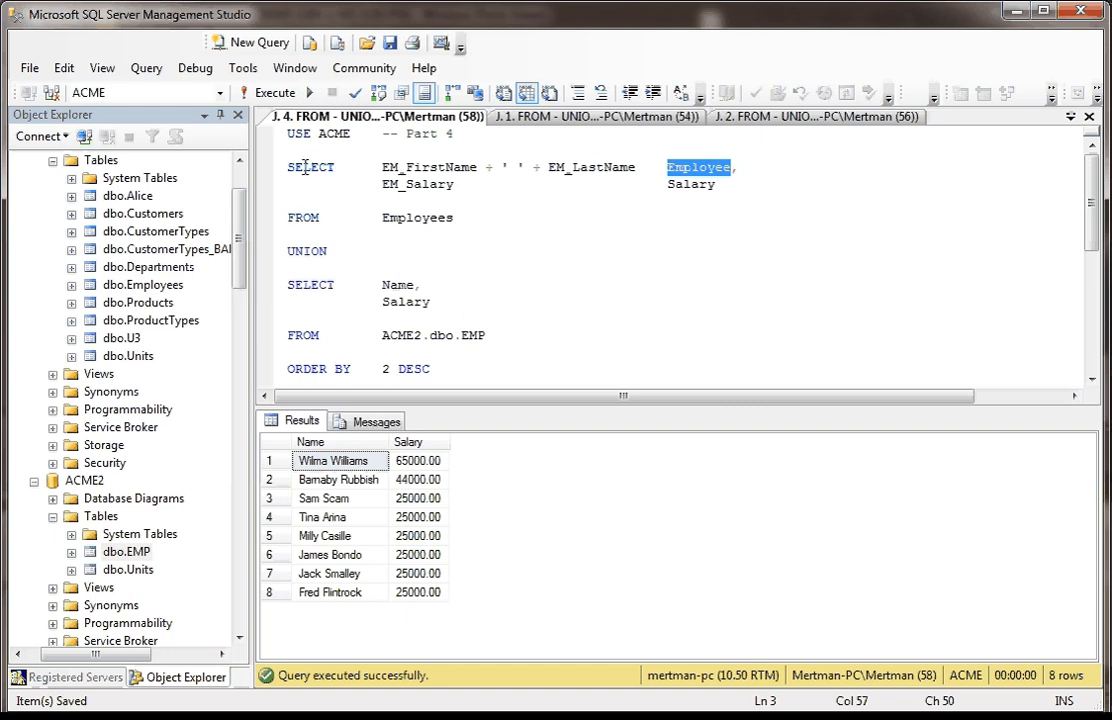
{"action": "mouse_move", "coordinate": [307, 284]}
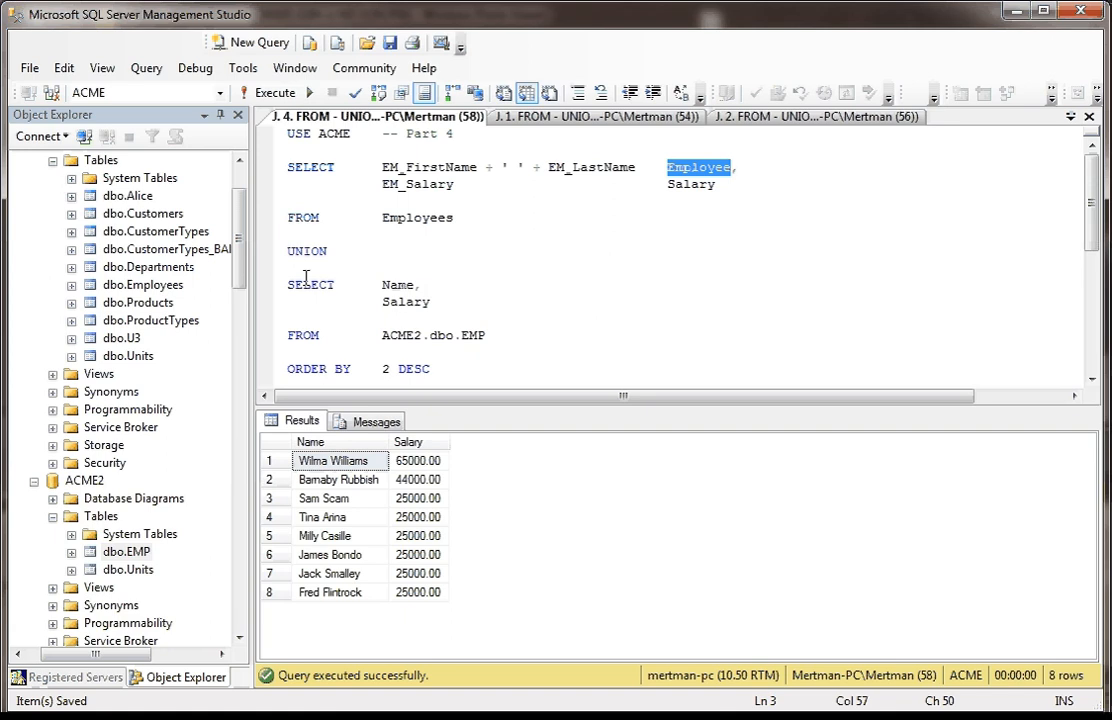
{"action": "mouse_move", "coordinate": [608, 260]}
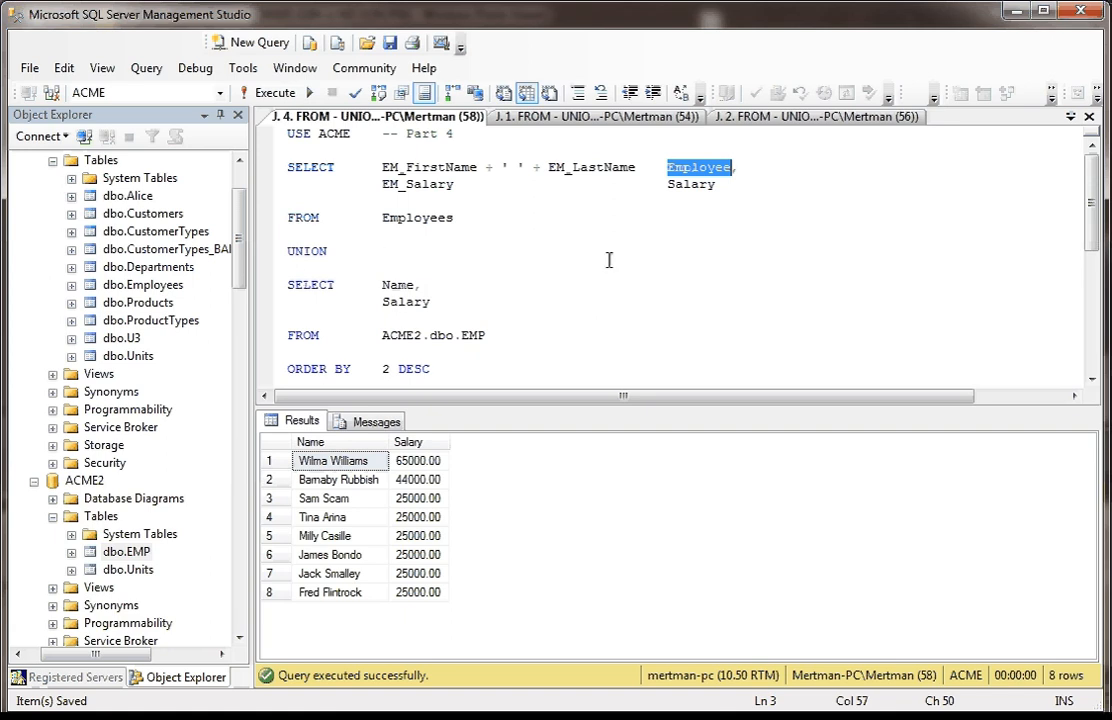
{"action": "left_click", "coordinate": [273, 92]}
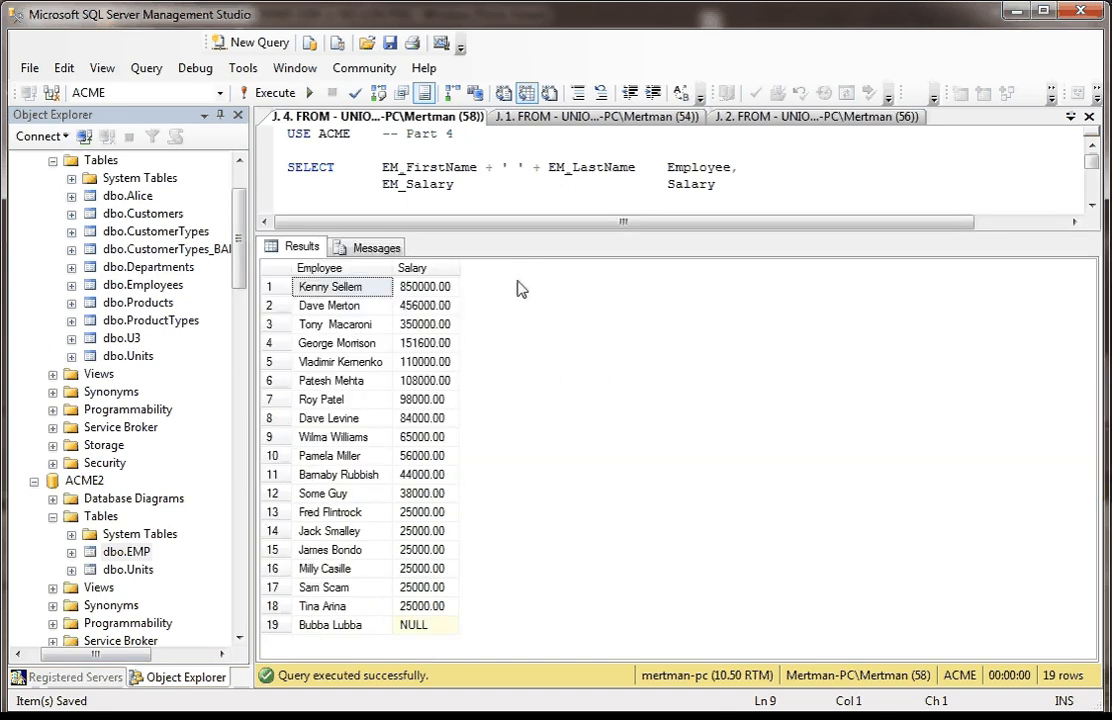
{"action": "mouse_move", "coordinate": [370, 608]}
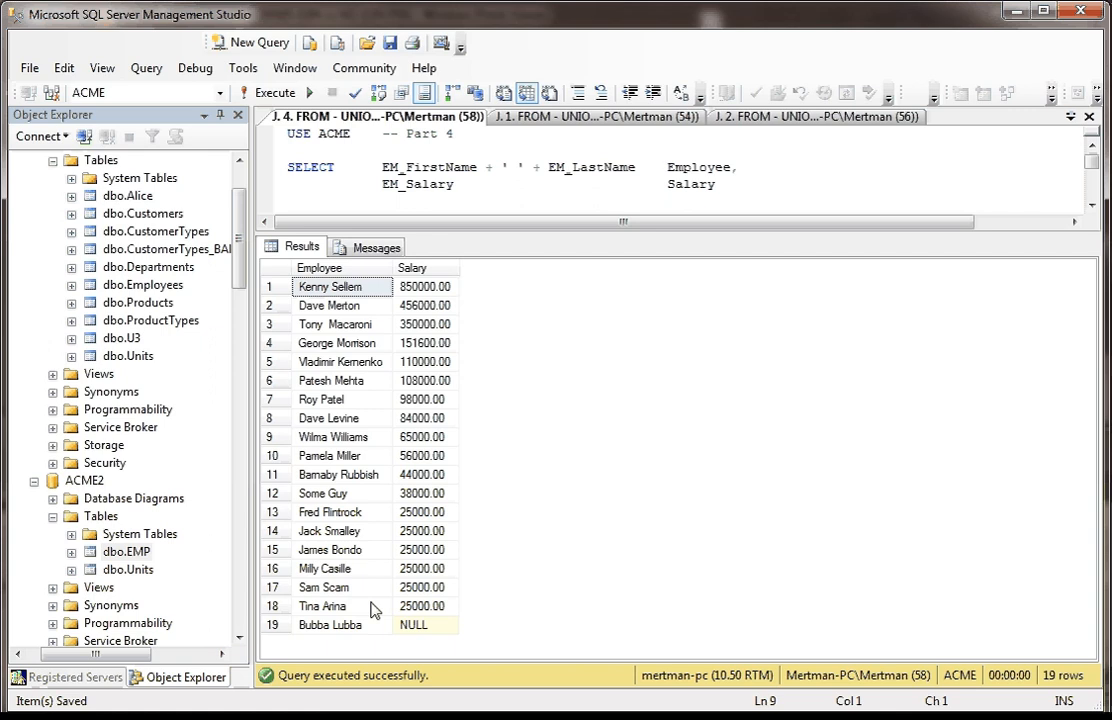
{"action": "mouse_move", "coordinate": [452, 644]}
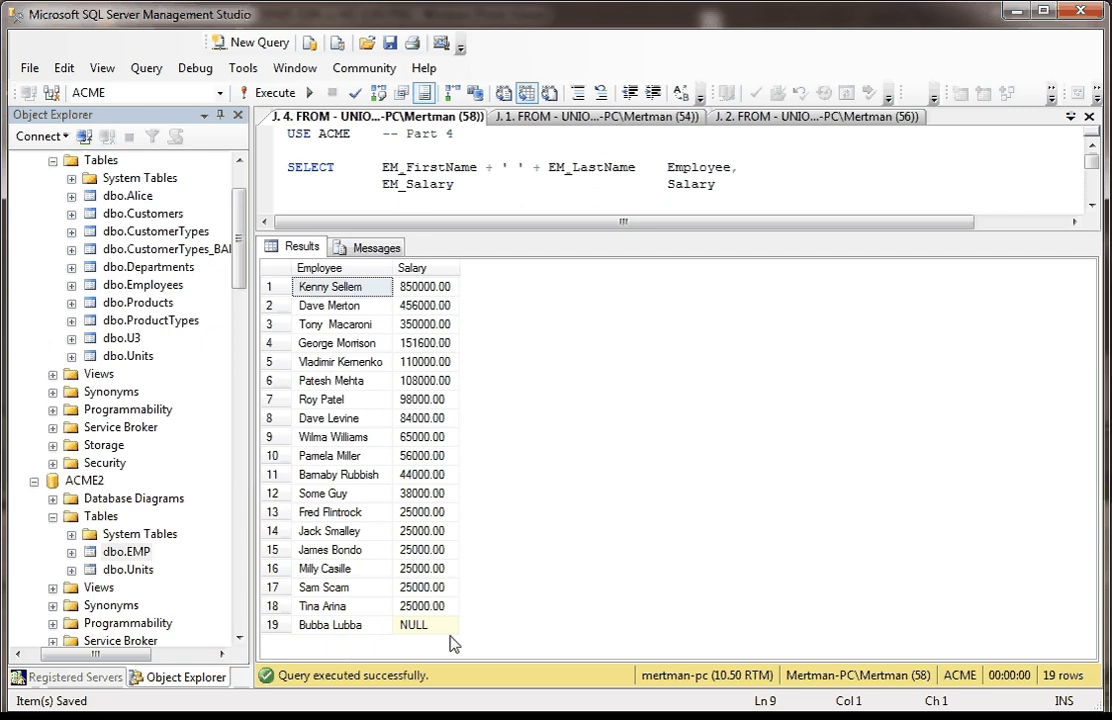
{"action": "mouse_move", "coordinate": [485, 290]}
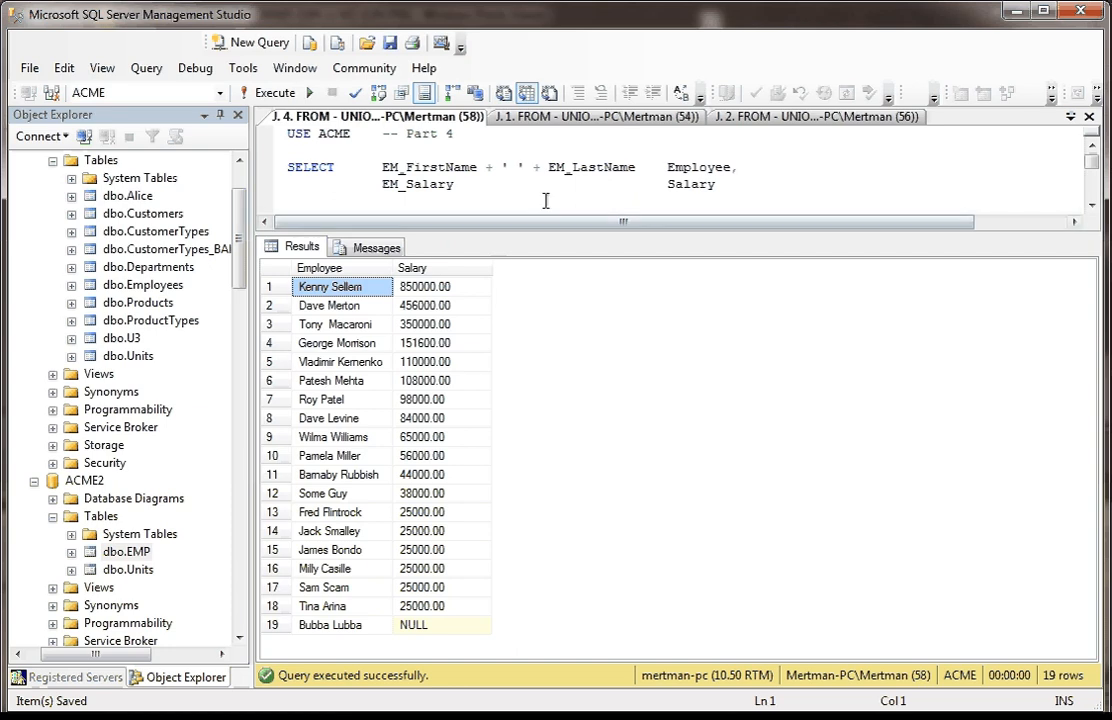
{"action": "mouse_move", "coordinate": [570, 187]}
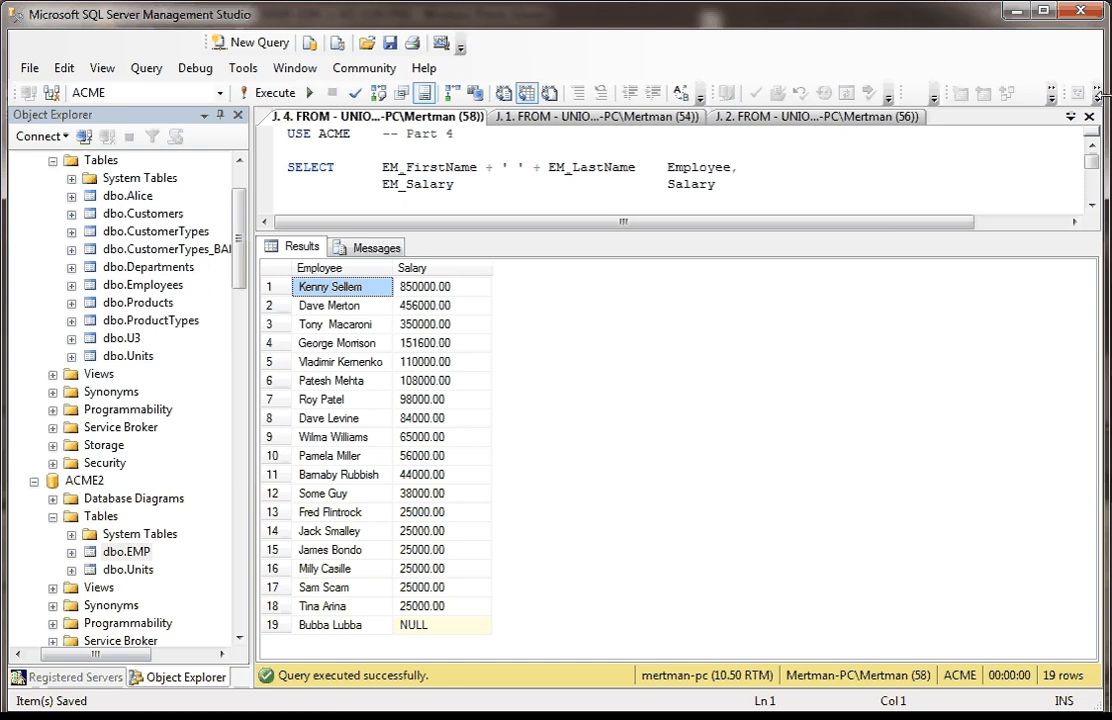
Bring up the fifth query tab with the asterisk-prefixed UNION query
{"action": "left_click", "coordinate": [1071, 117]}
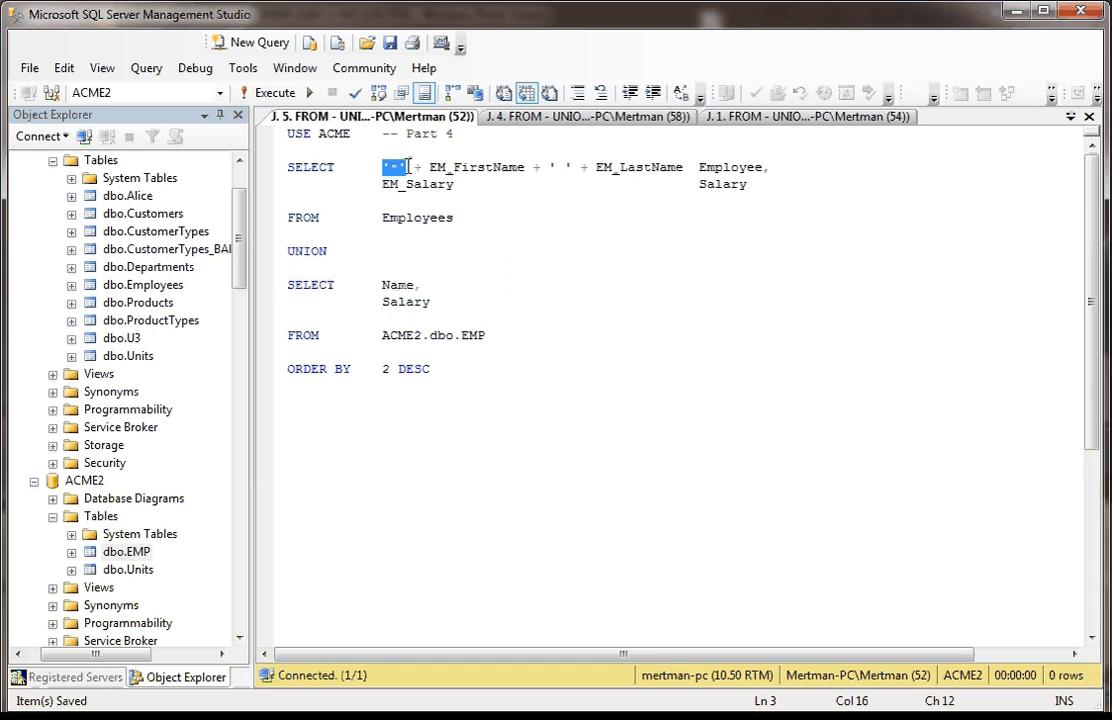
{"action": "mouse_move", "coordinate": [423, 261]}
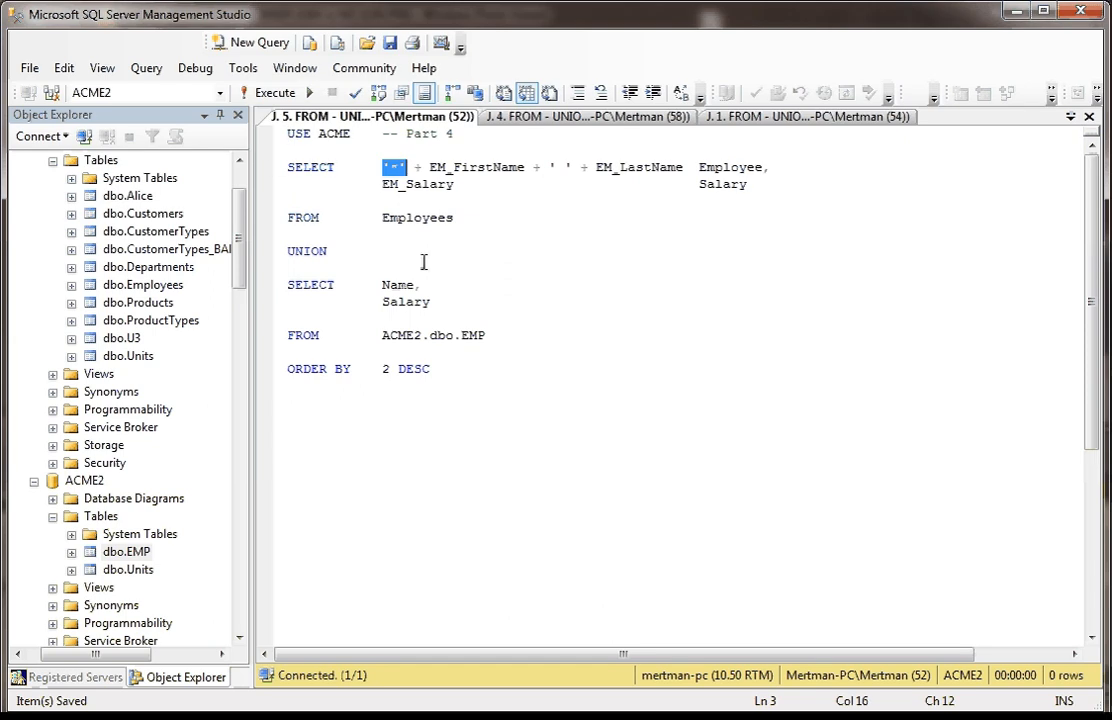
{"action": "mouse_move", "coordinate": [455, 167]}
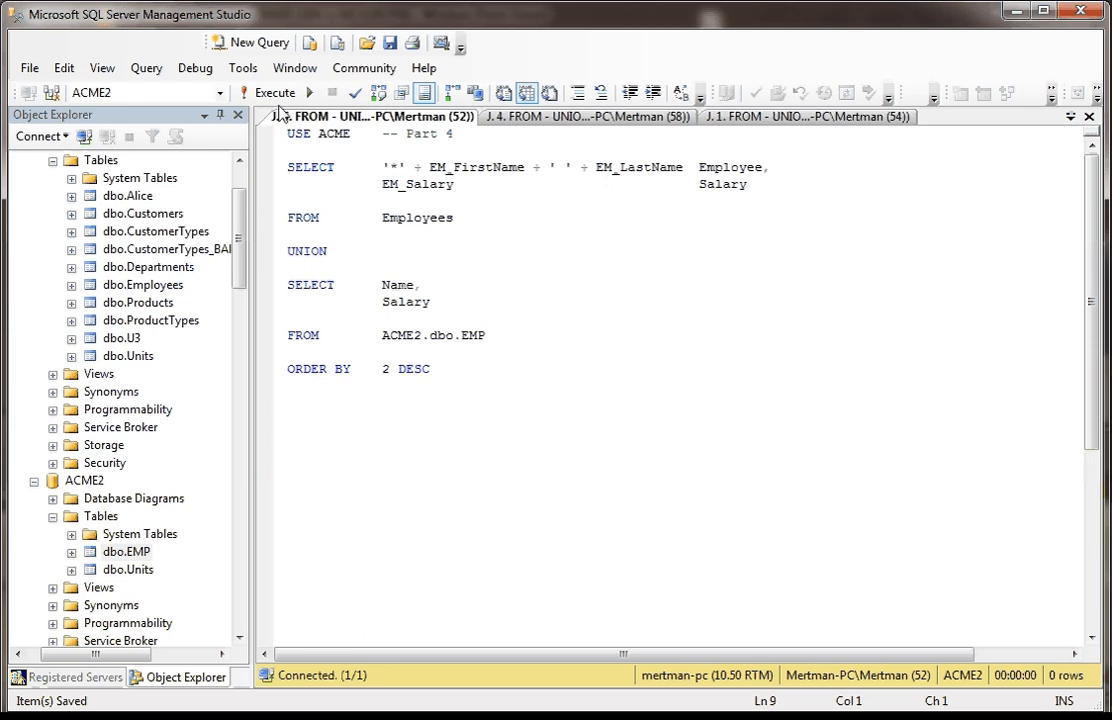
Run the '*'-prefixed UNION query and check 19 rows: Macaroni, Mehta starred; Smalley, Scam, Arina not
{"action": "left_click", "coordinate": [273, 92]}
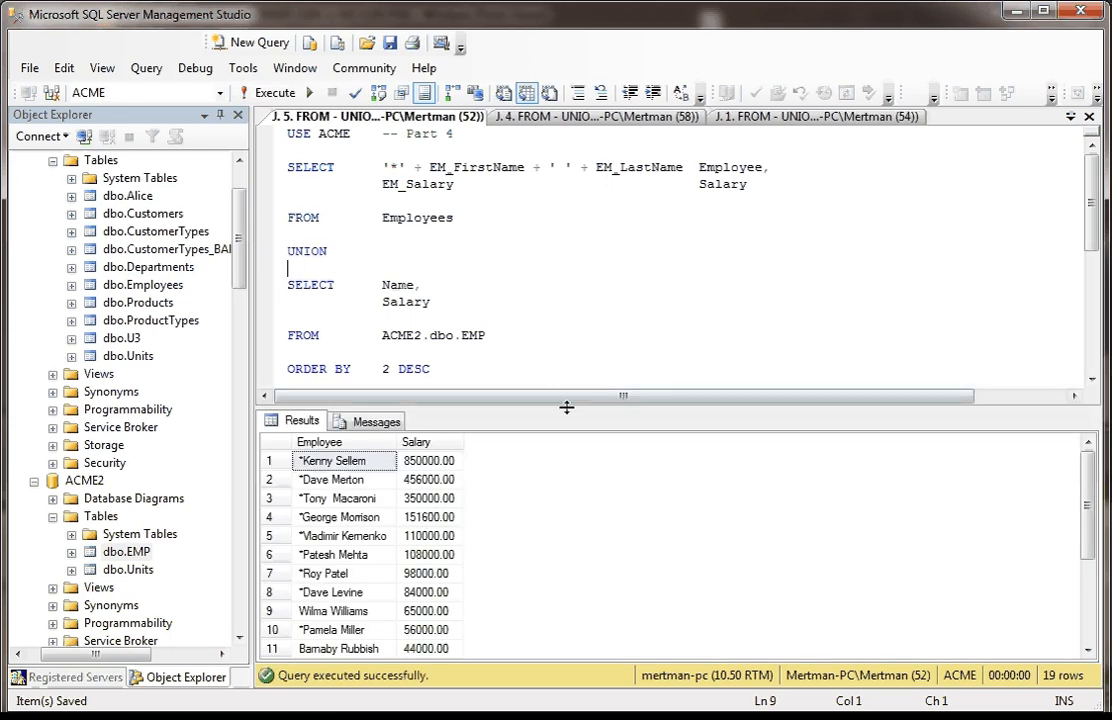
{"action": "left_click_drag", "start_coordinate": [567, 408], "coordinate": [591, 191]}
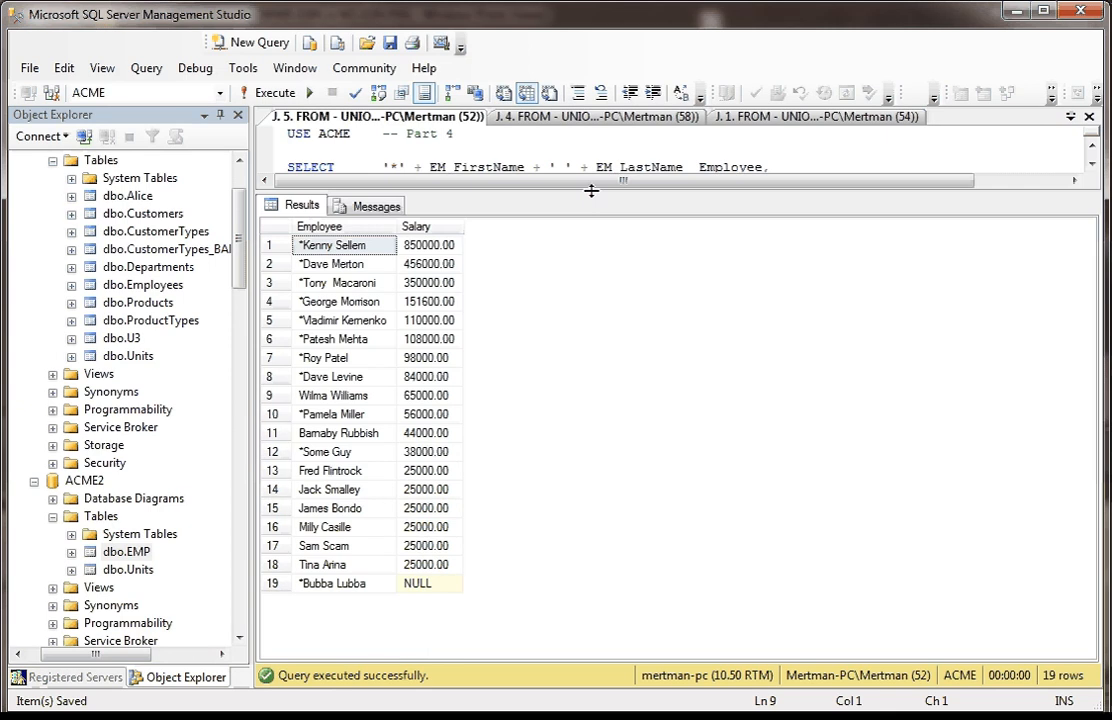
{"action": "mouse_move", "coordinate": [323, 508]}
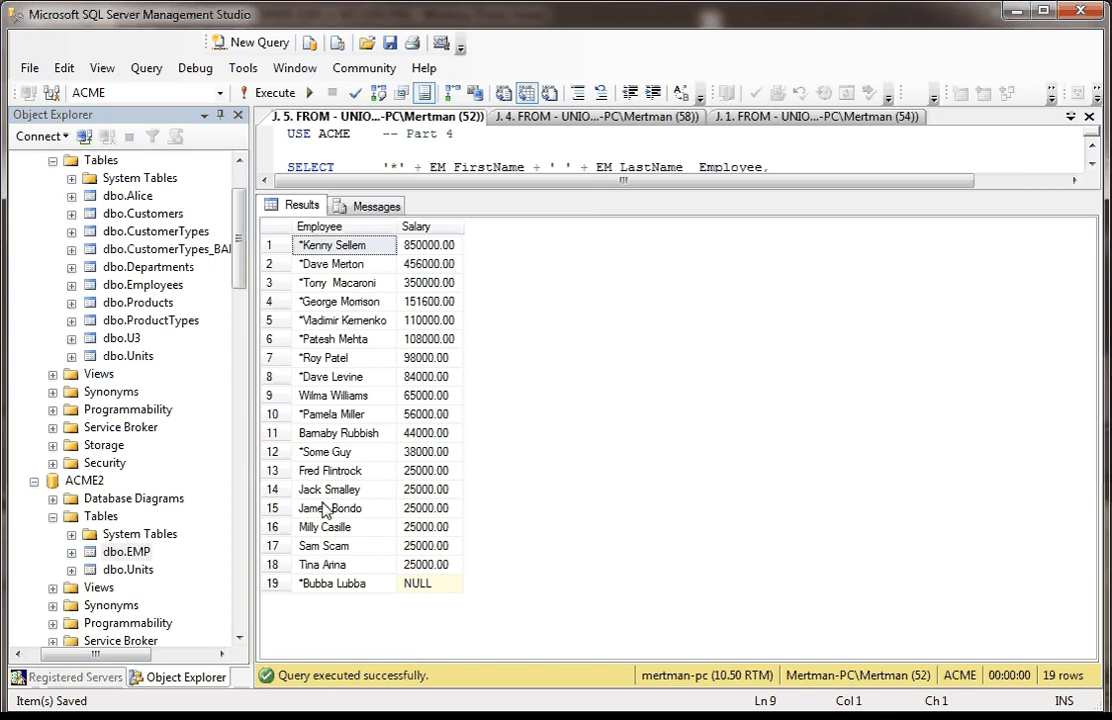
{"action": "mouse_move", "coordinate": [402, 546]}
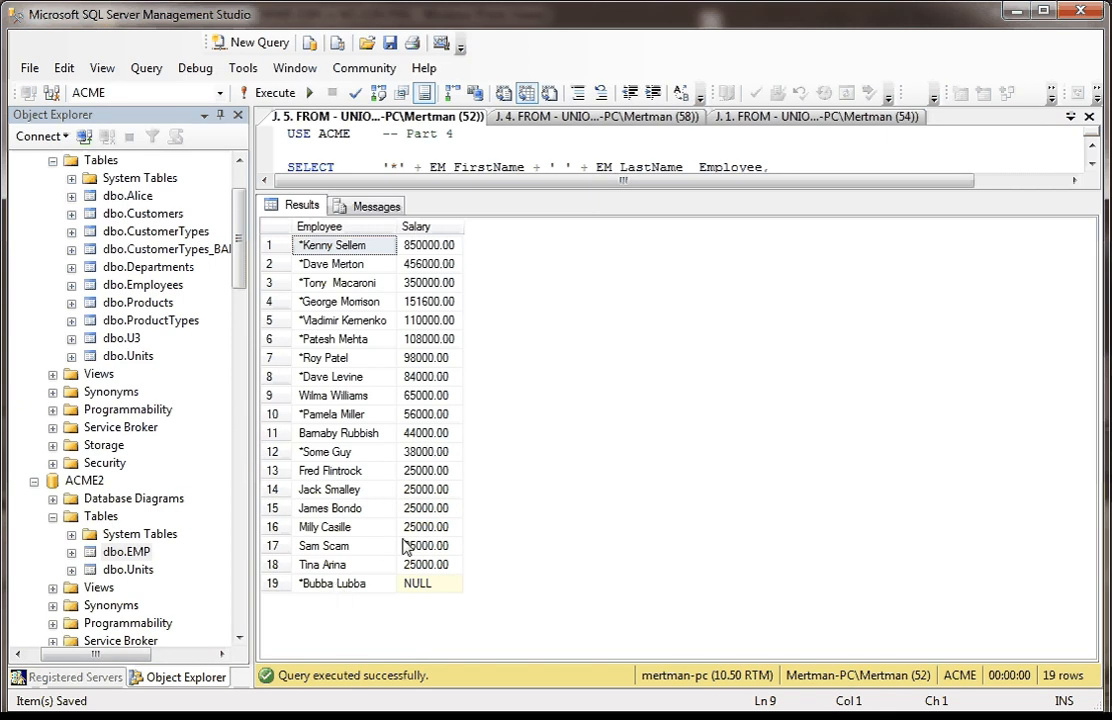
{"action": "mouse_move", "coordinate": [418, 575]}
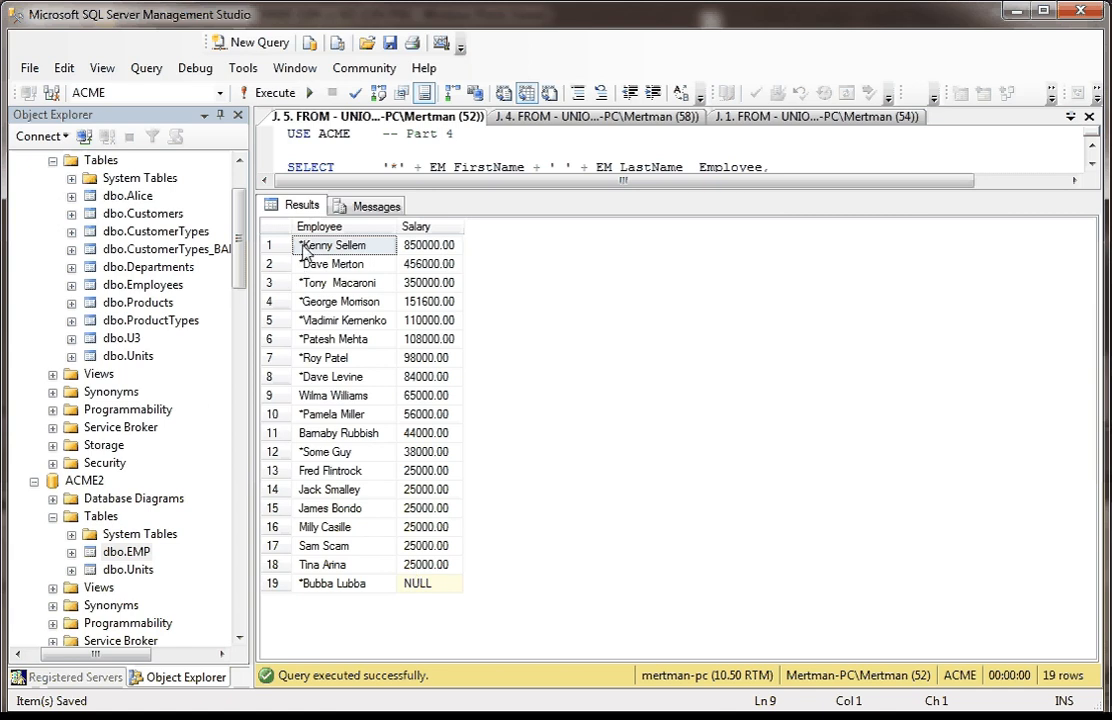
{"action": "left_click", "coordinate": [338, 282]}
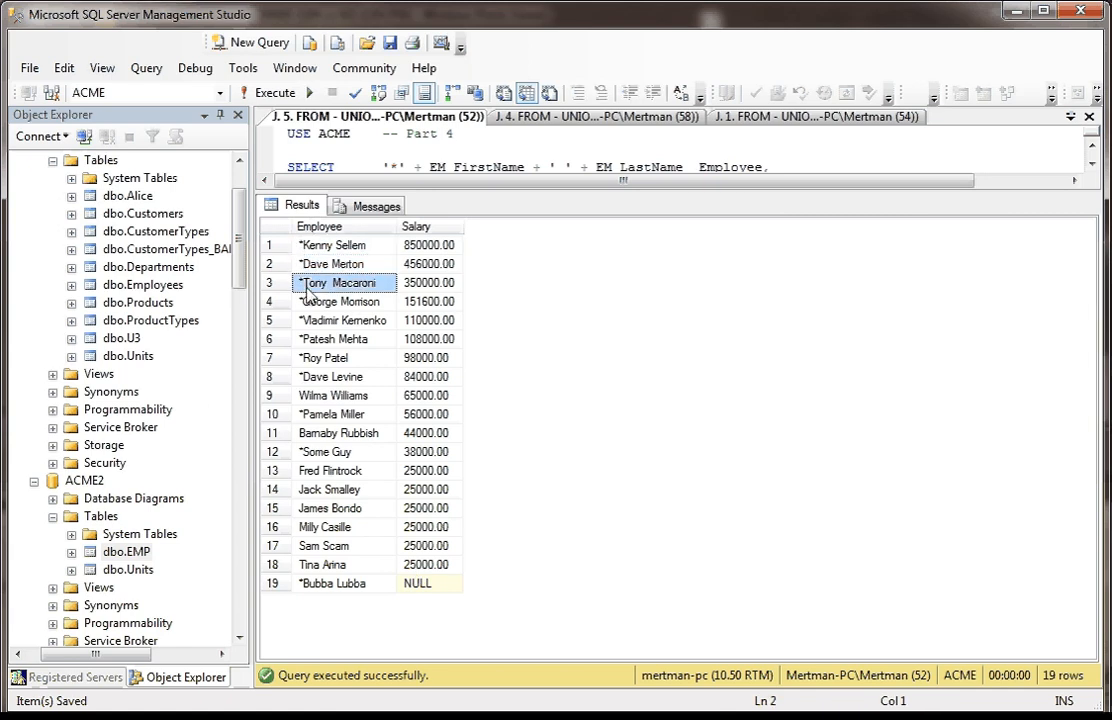
{"action": "left_click", "coordinate": [333, 338]}
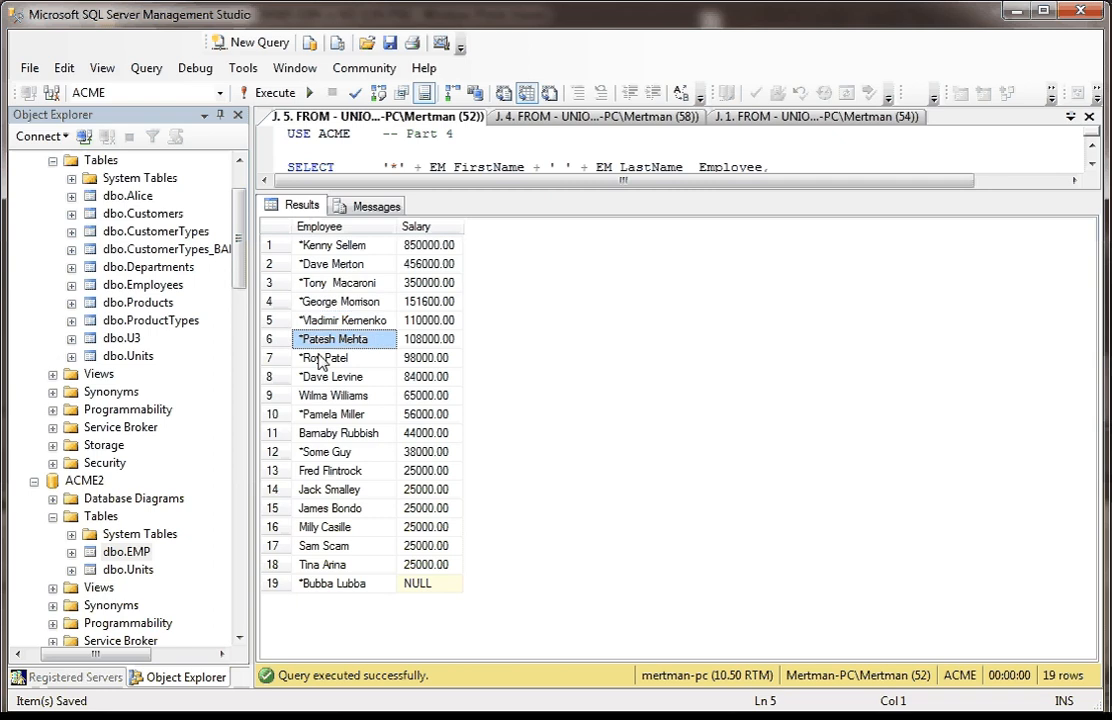
{"action": "left_click", "coordinate": [328, 489]}
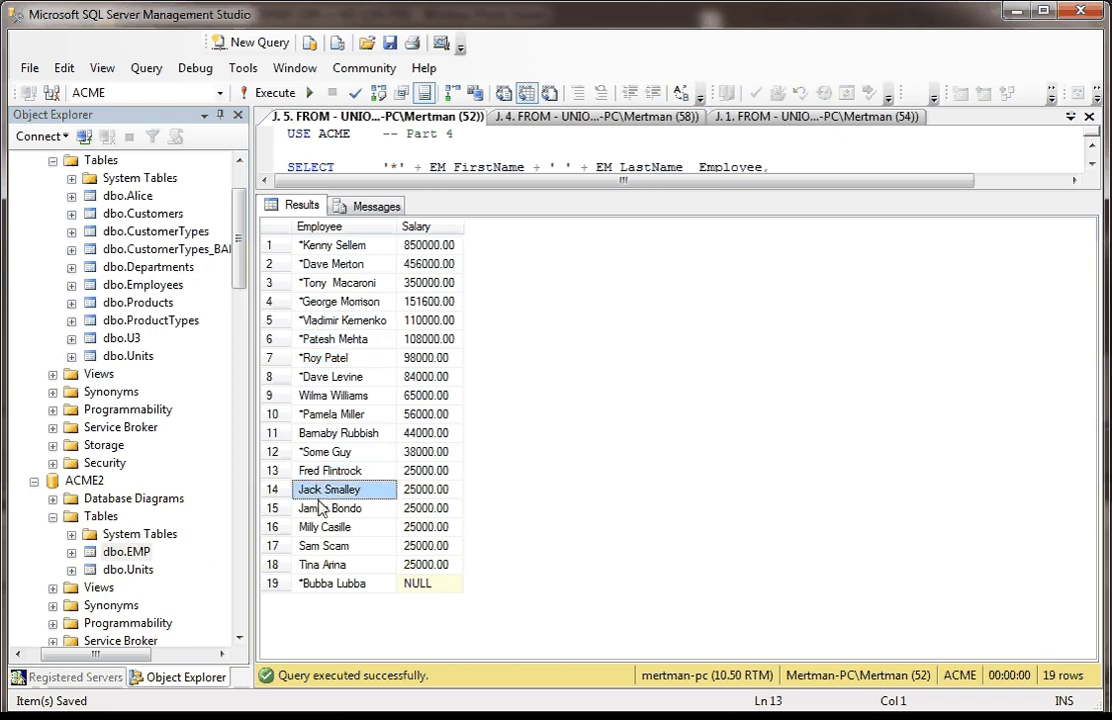
{"action": "left_click", "coordinate": [322, 545]}
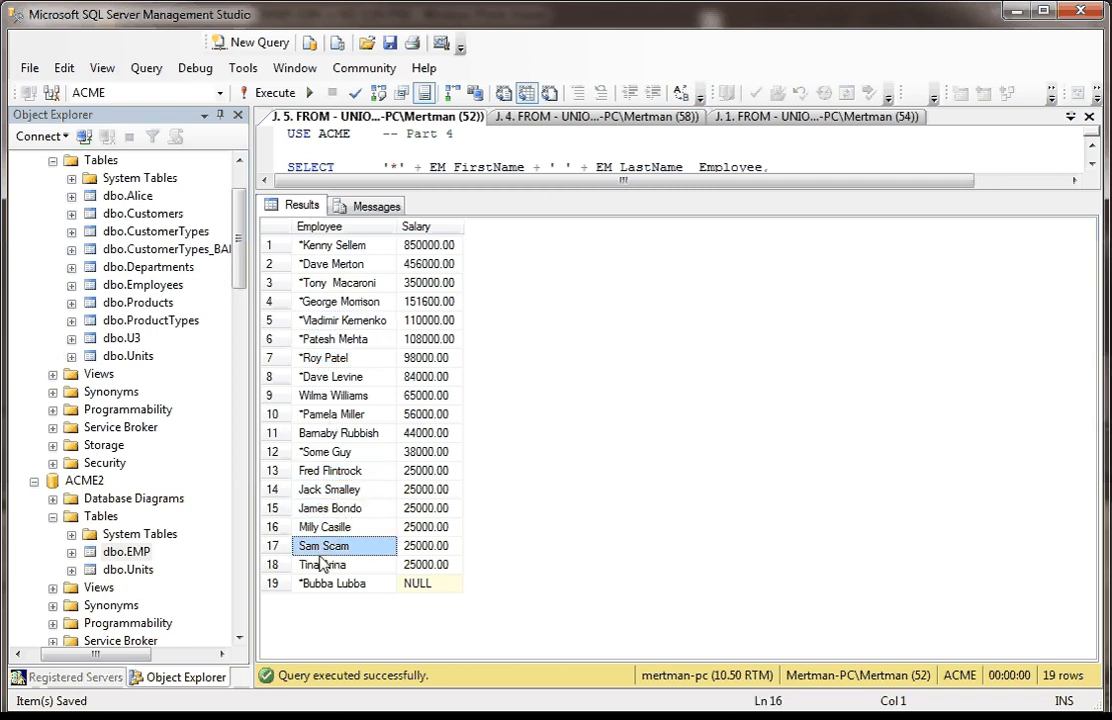
{"action": "left_click", "coordinate": [322, 564]}
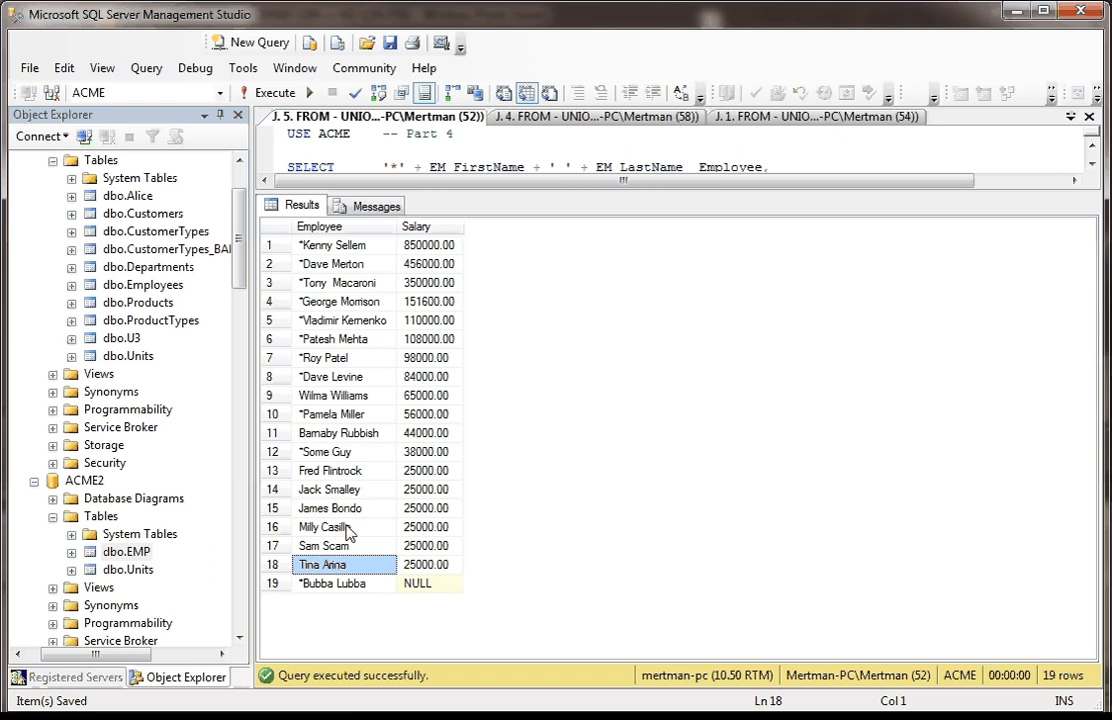
{"action": "mouse_move", "coordinate": [395, 265]}
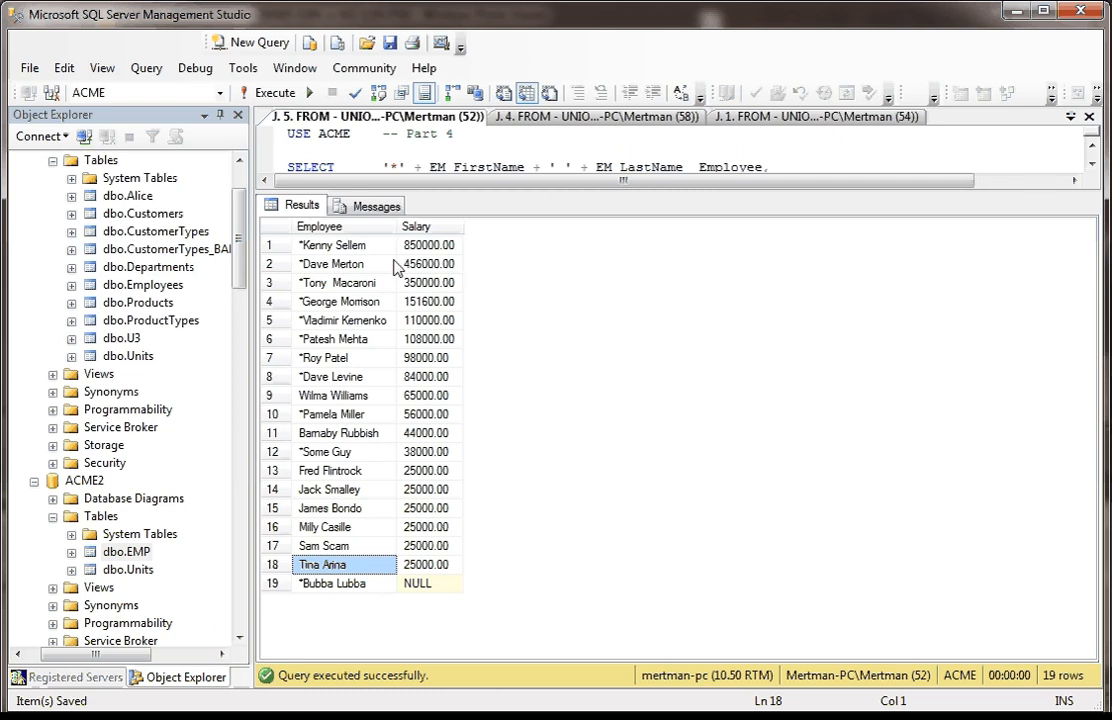